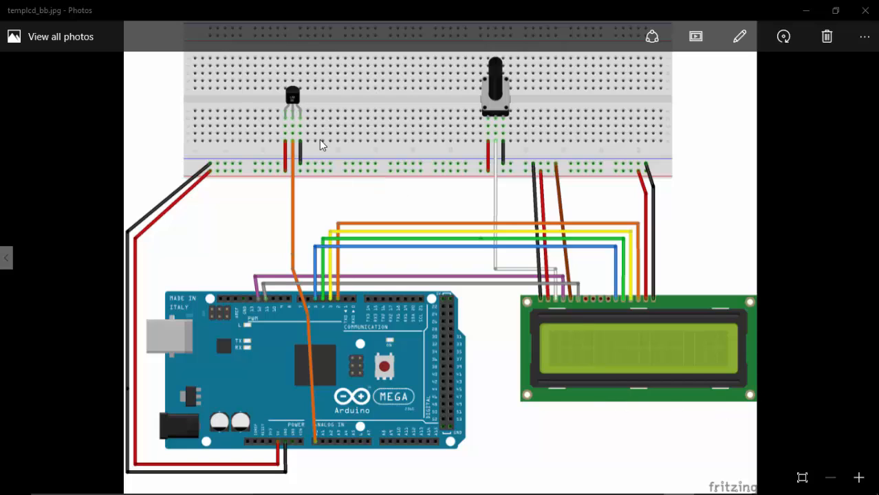
pyautogui.moveTo(300, 105)
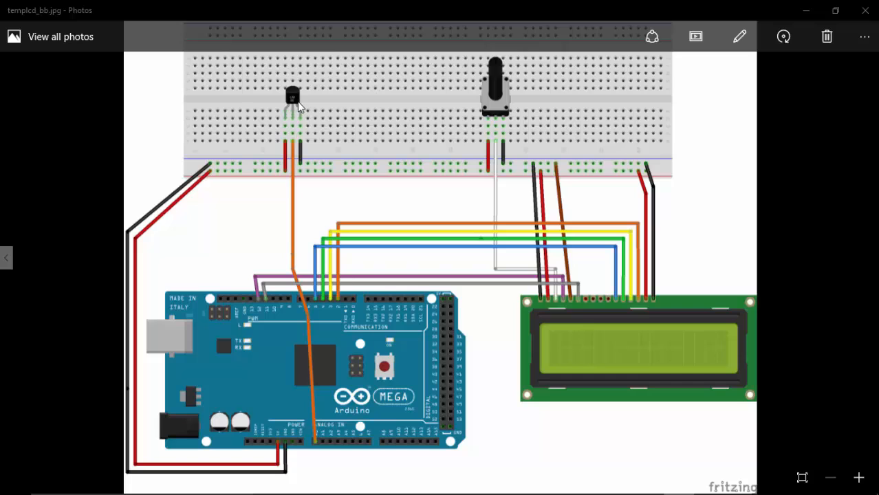
pyautogui.moveTo(260, 99)
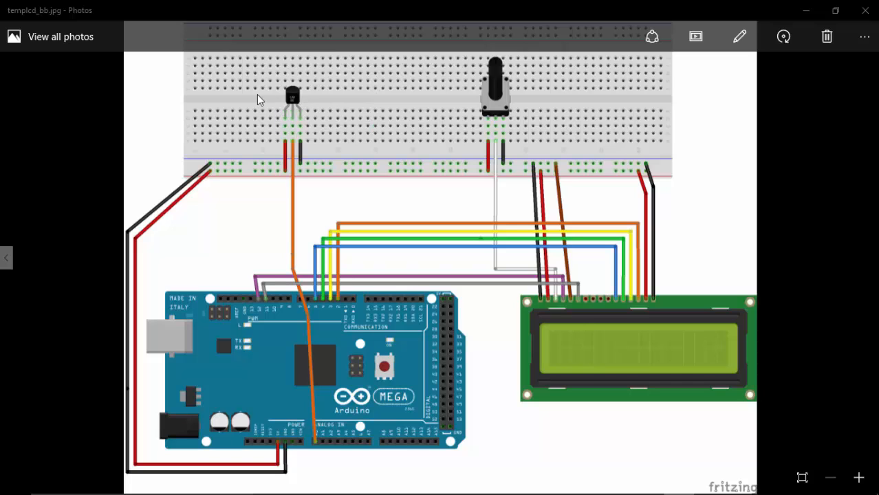
pyautogui.moveTo(289, 115)
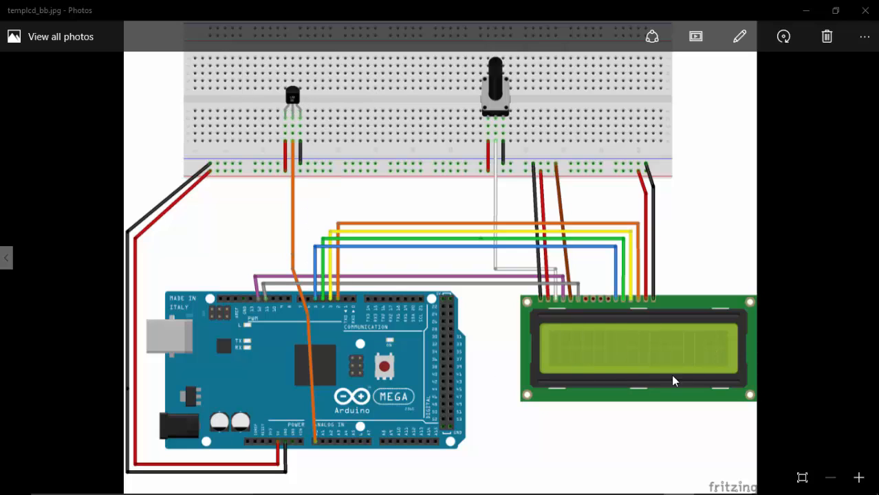
pyautogui.moveTo(588, 336)
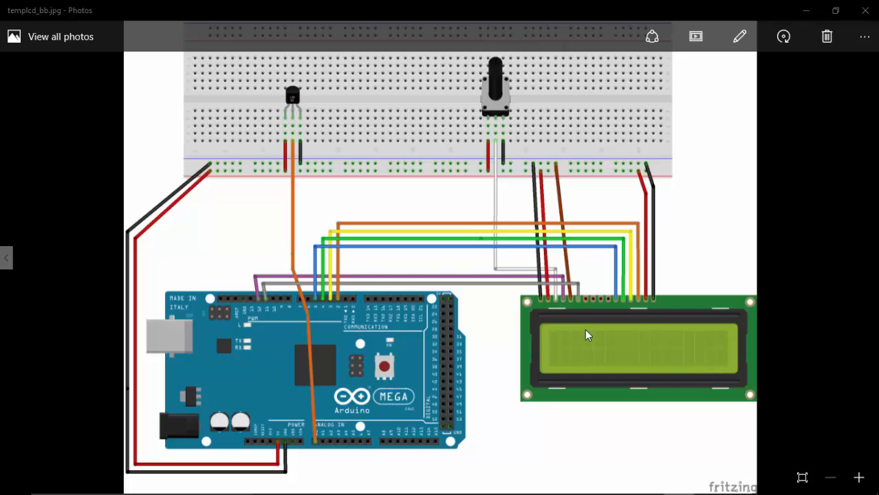
pyautogui.moveTo(497, 246)
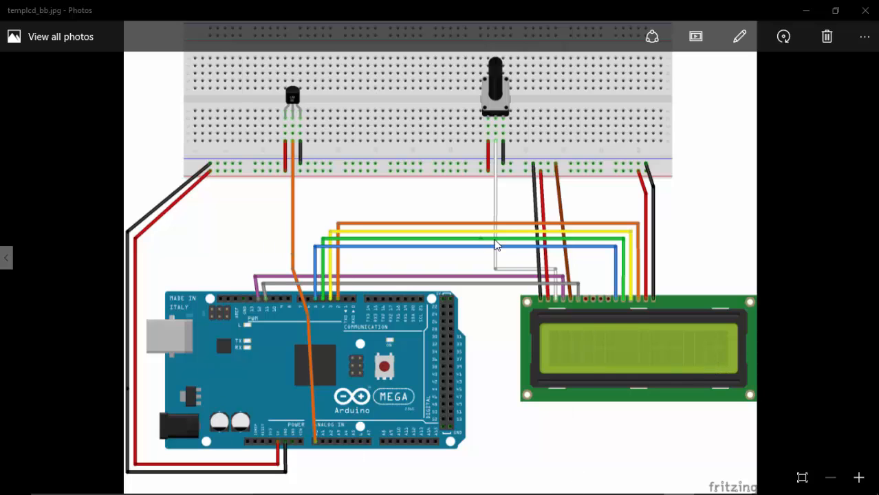
pyautogui.moveTo(697, 353)
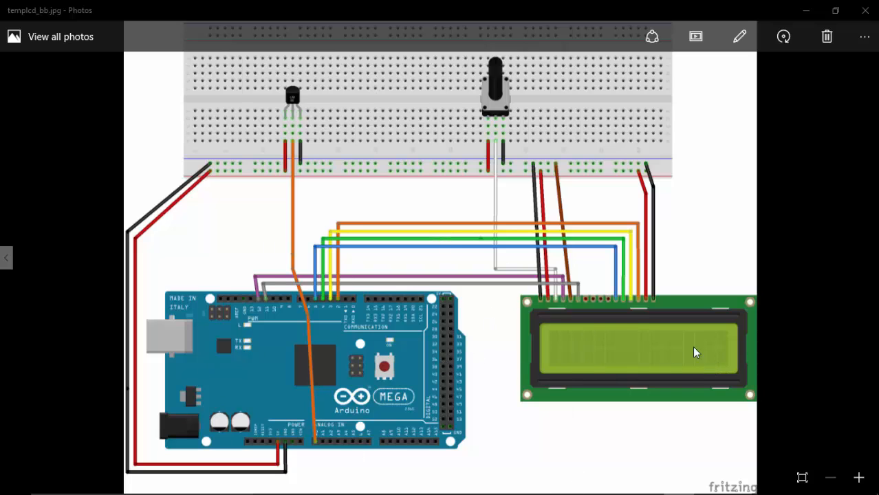
pyautogui.moveTo(502, 333)
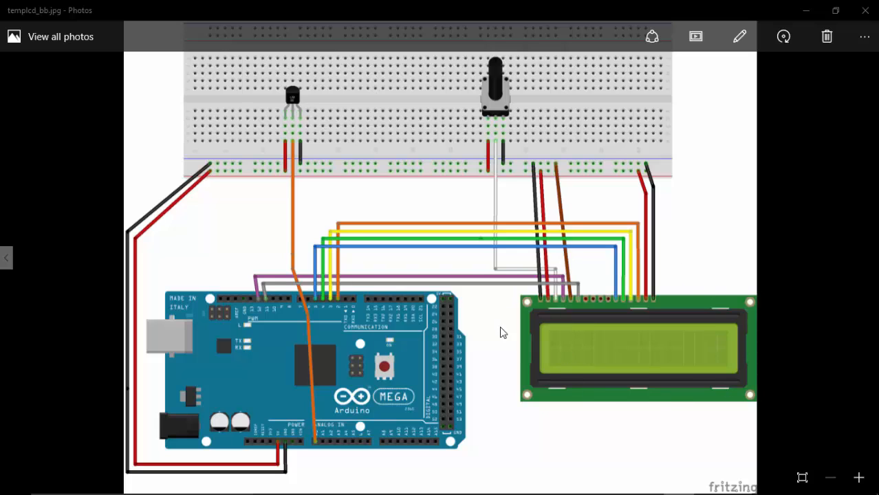
pyautogui.moveTo(574, 351)
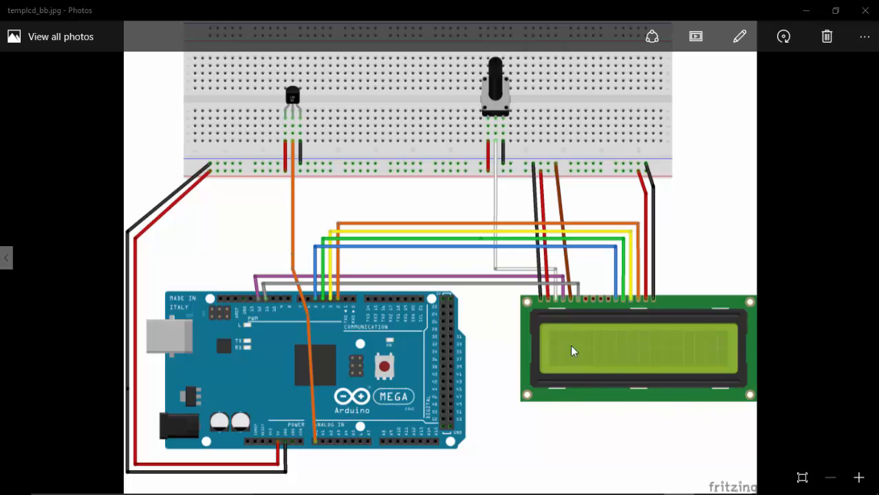
pyautogui.moveTo(607, 394)
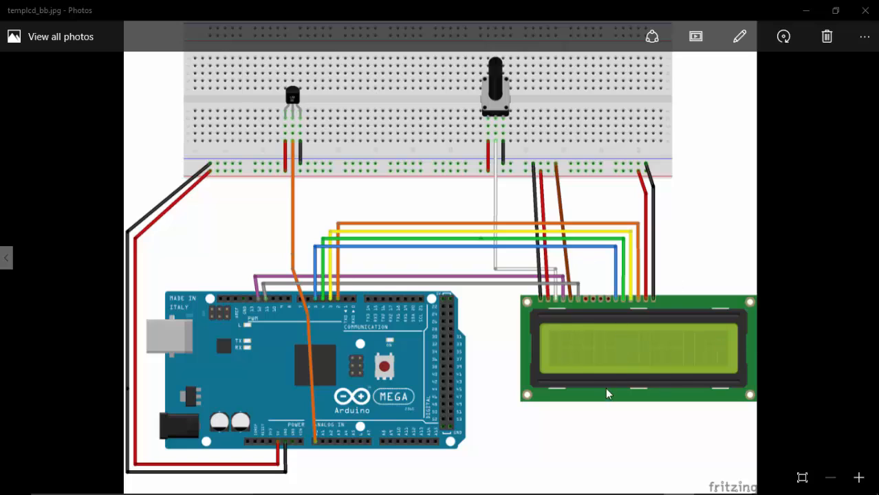
pyautogui.moveTo(632, 291)
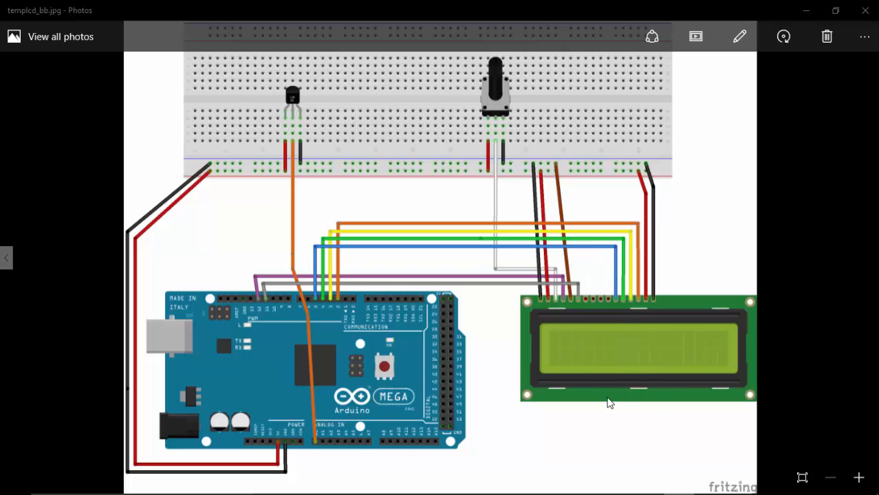
pyautogui.moveTo(665, 379)
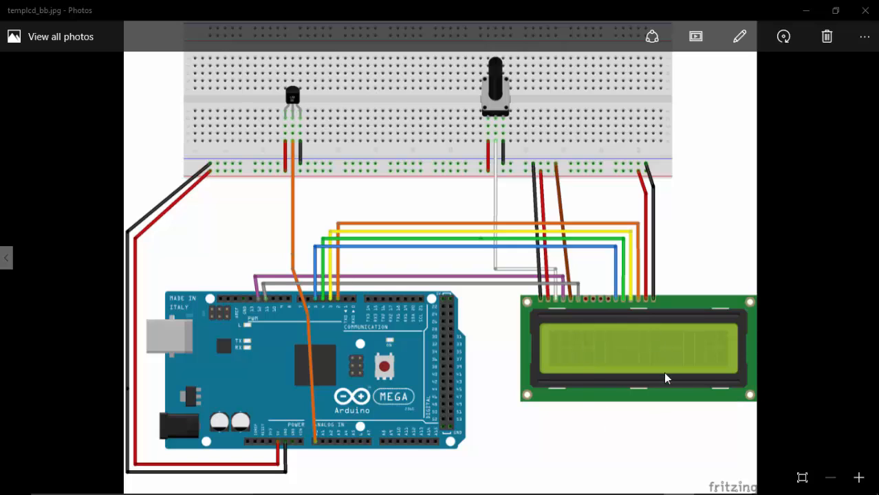
pyautogui.moveTo(663, 389)
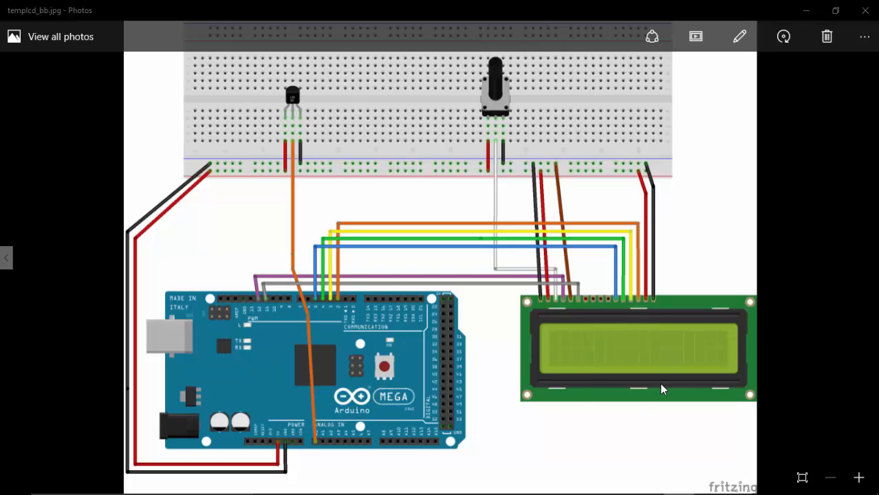
pyautogui.moveTo(650, 405)
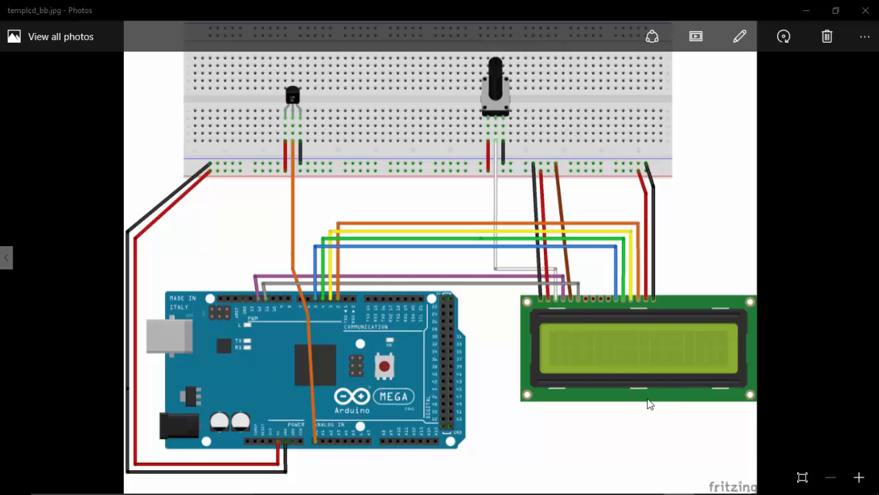
pyautogui.moveTo(550, 374)
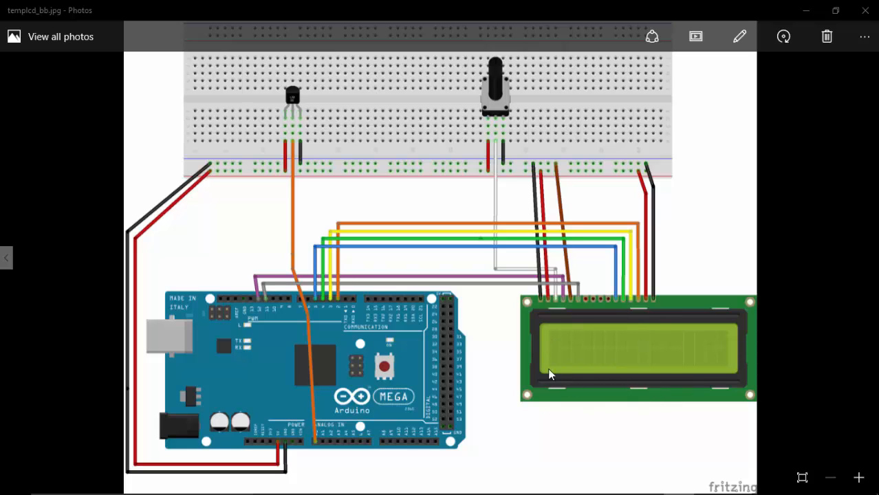
pyautogui.moveTo(671, 286)
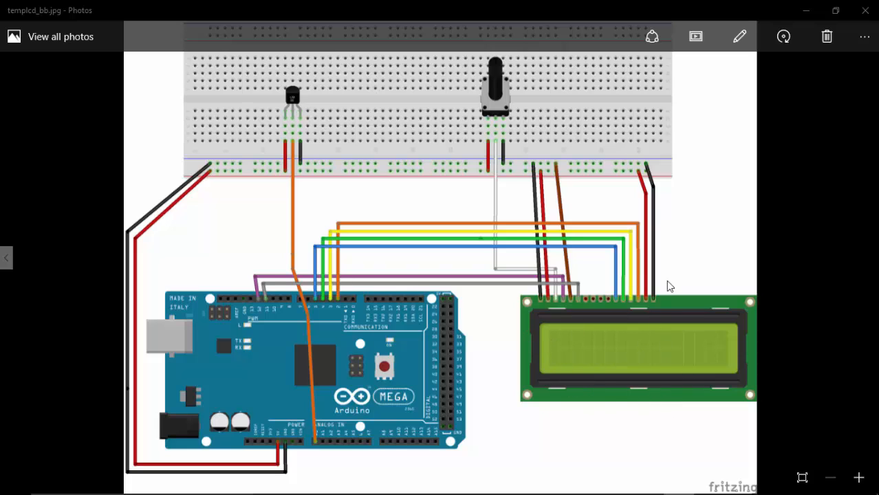
pyautogui.moveTo(597, 399)
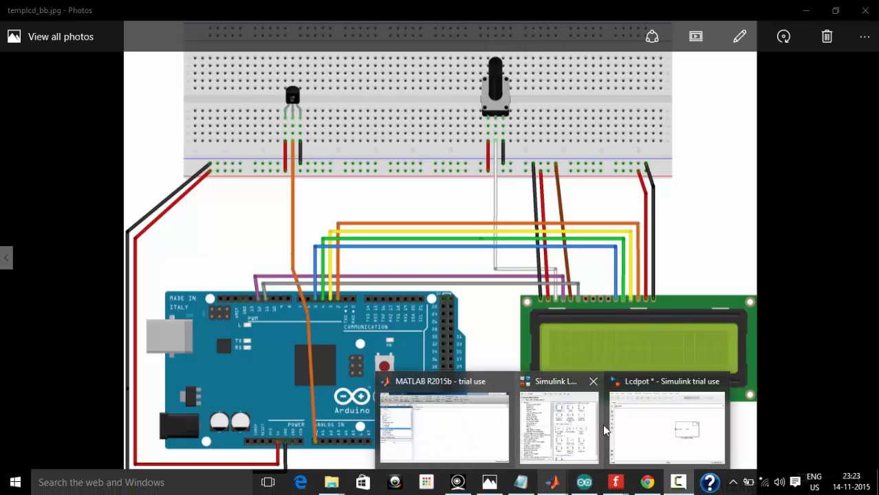
# Open the Lcd S-Function Builder block in Lcdpot and show its Discrete Update code.
pyautogui.click(666, 427)
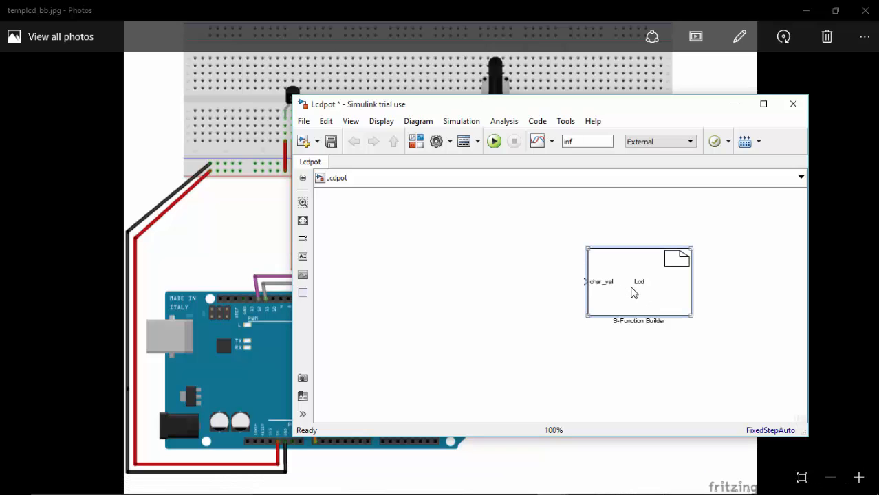
pyautogui.doubleClick(638, 282)
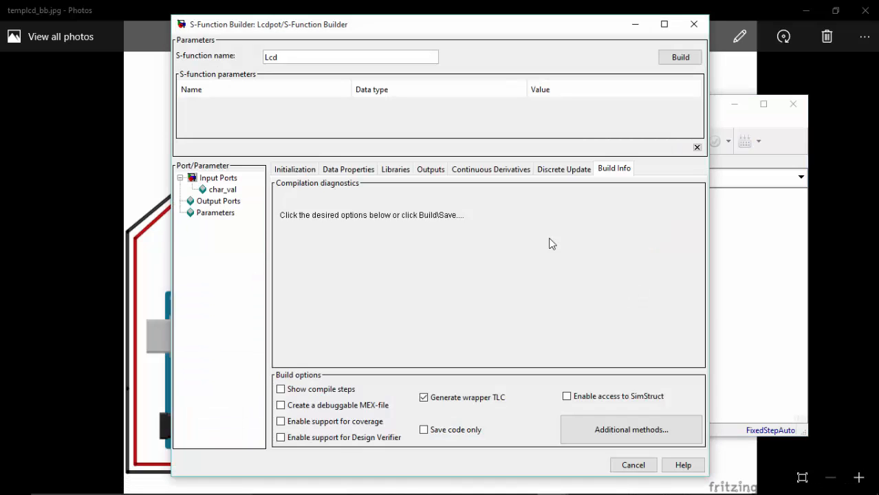
pyautogui.click(564, 168)
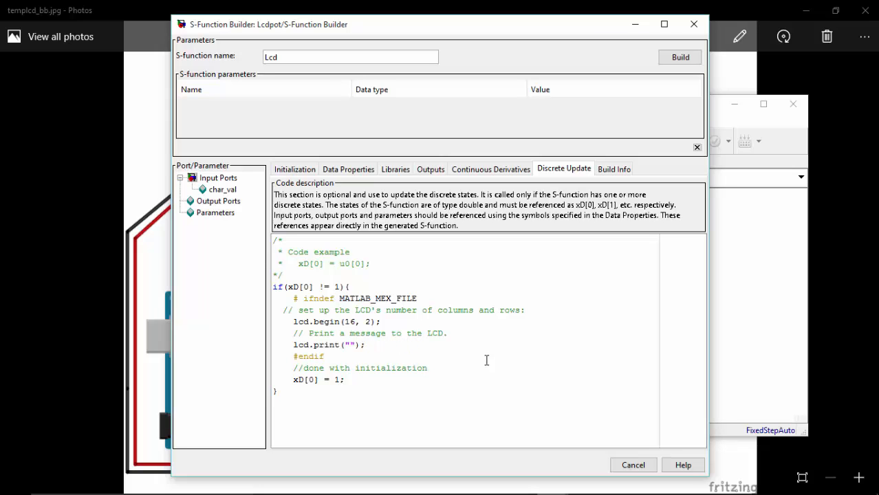
# Type Temperature inside lcd.print("") in the LCD's one-time initialization code.
pyautogui.write('Tempera')
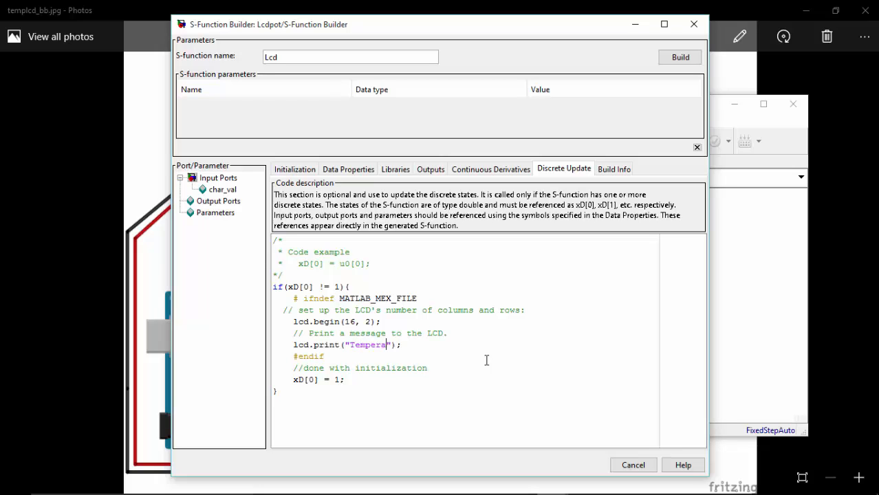
pyautogui.write('ture')
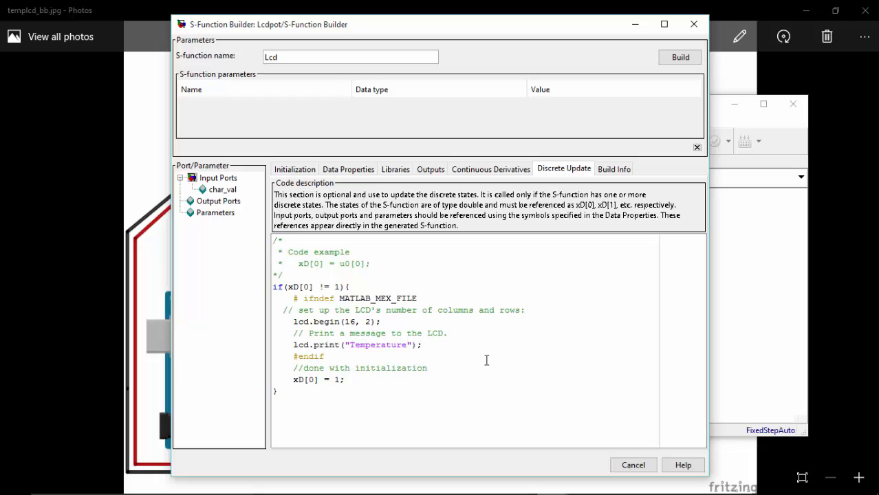
pyautogui.click(431, 169)
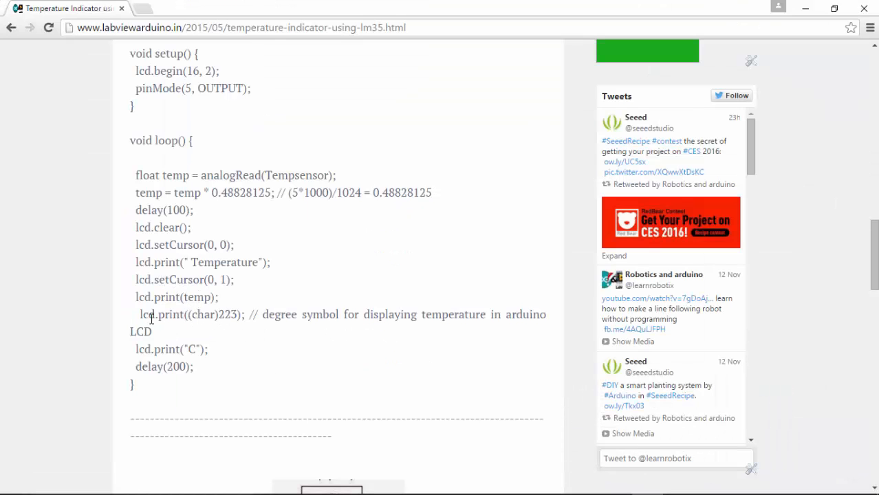
# Add lcd.print((char)223); to the output code, then grab the tutorial's C line.
pyautogui.doubleClick(233, 314)
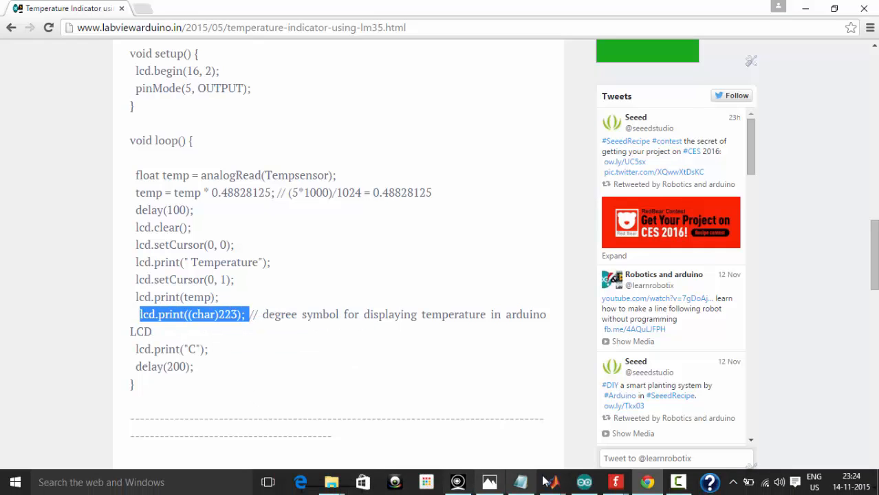
pyautogui.moveTo(616, 481)
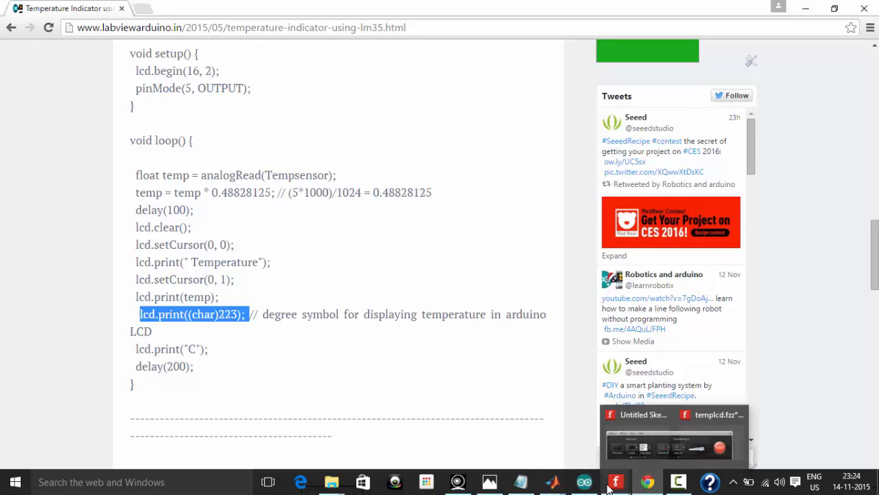
pyautogui.moveTo(553, 481)
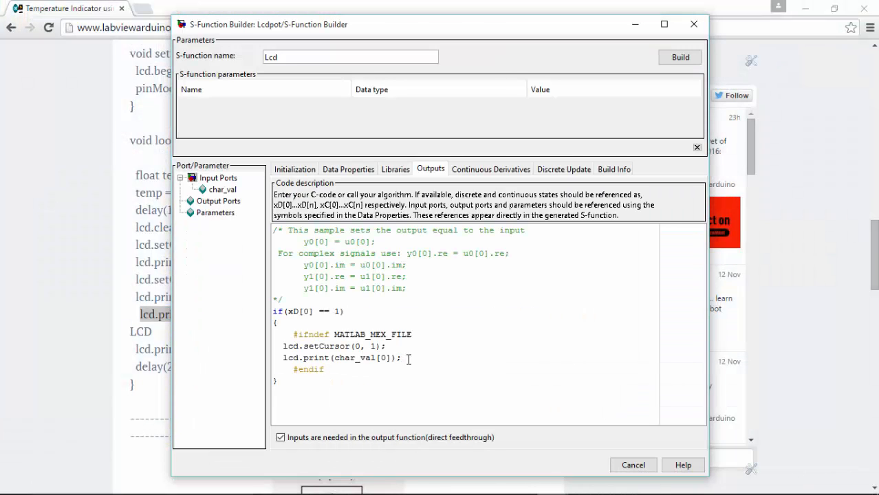
pyautogui.write('lcd.print((char)223);')
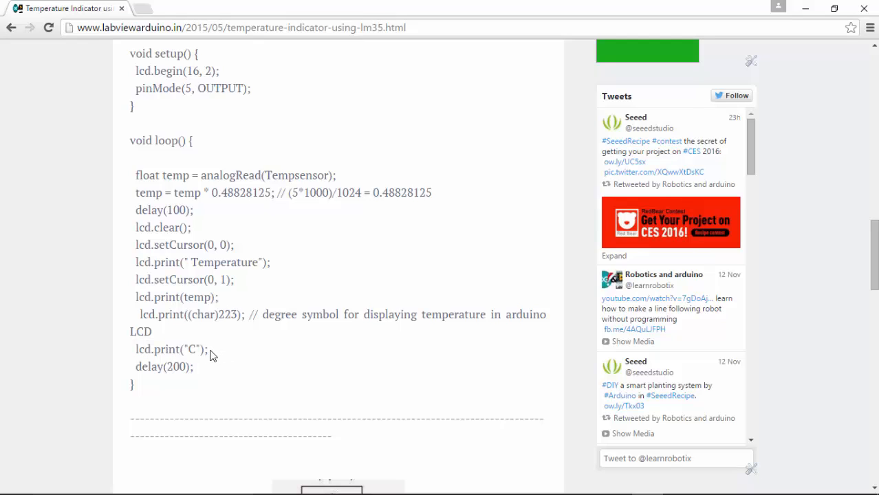
pyautogui.tripleClick(171, 350)
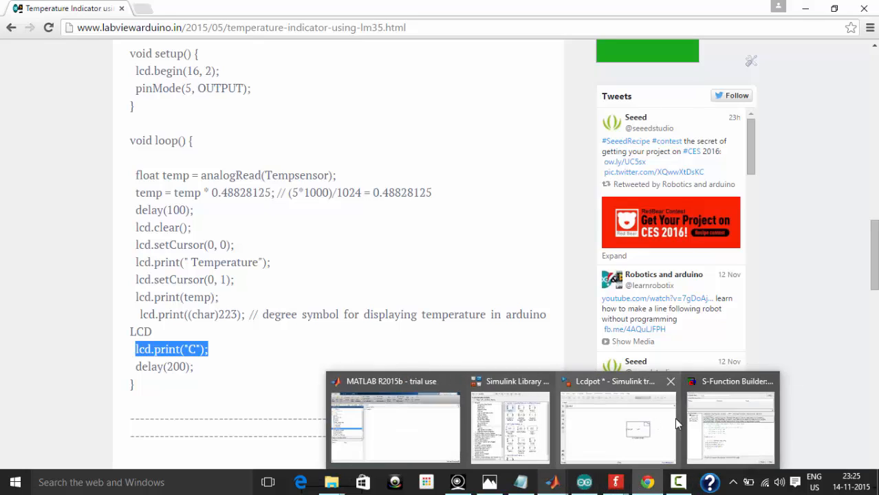
pyautogui.click(618, 426)
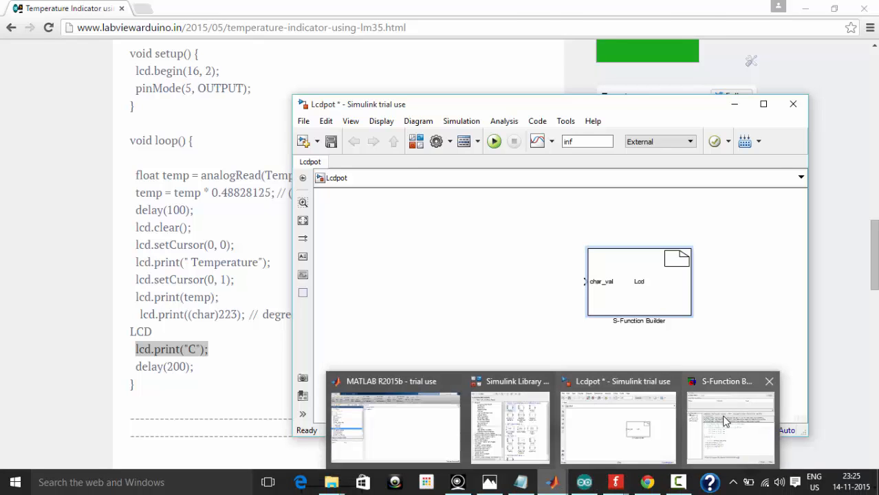
pyautogui.click(729, 423)
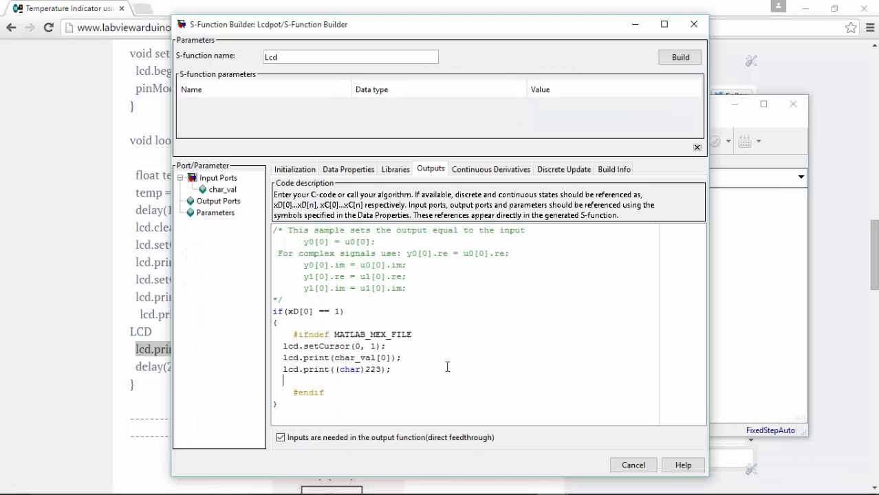
# Add lcd.print("C"); after the degree-symbol line in the Outputs code.
pyautogui.write('lcd.print("C");')
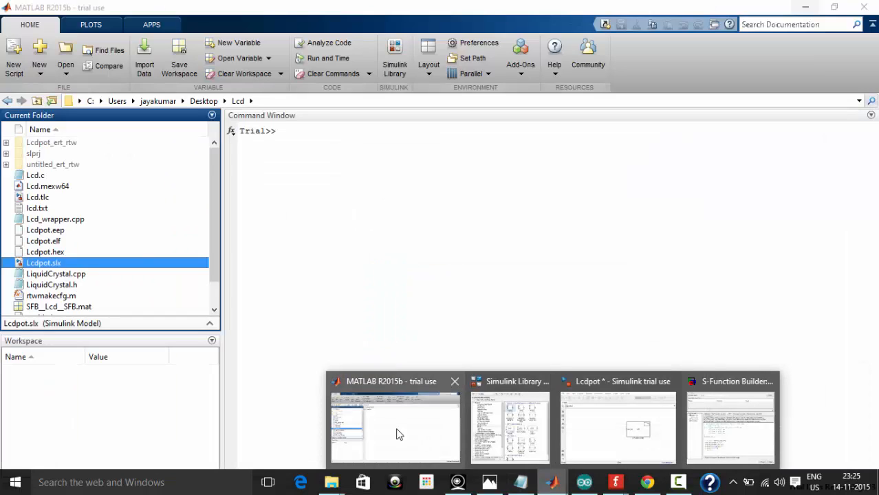
pyautogui.click(617, 426)
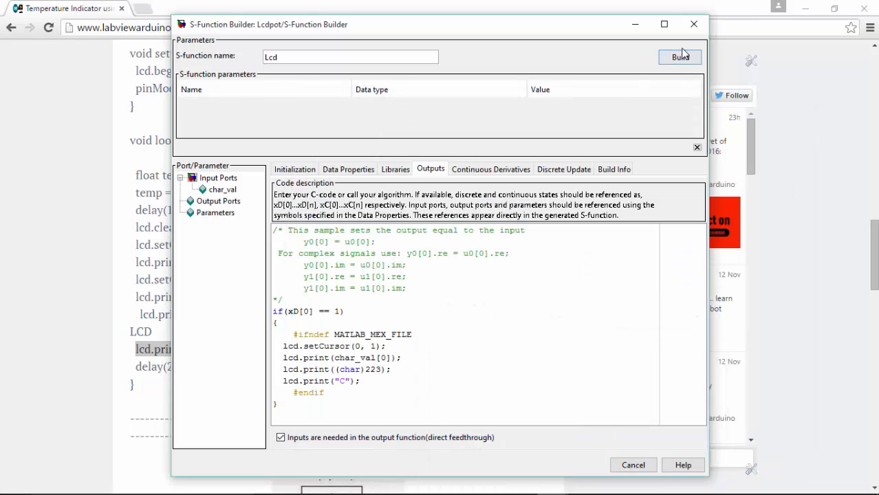
# Build the Lcd S-function and confirm overwriting Lcd.c.
pyautogui.click(680, 56)
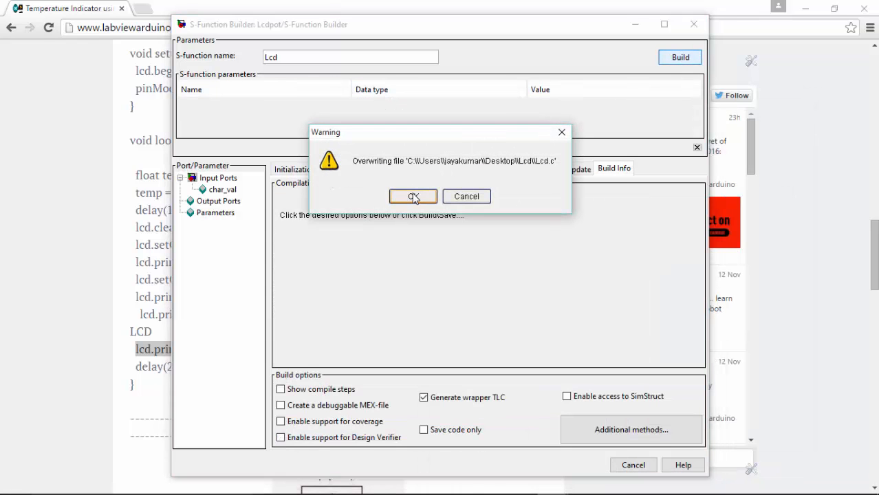
pyautogui.click(413, 196)
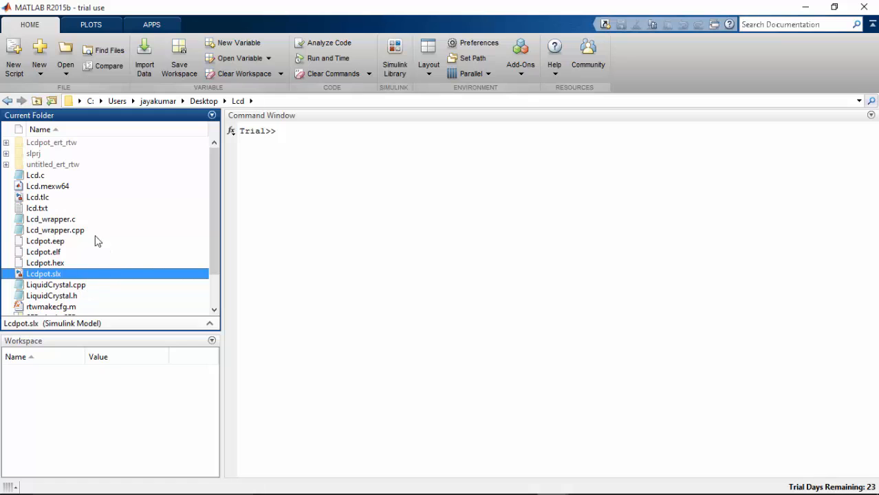
# Rename Lcd_wrapper.c to Lcd_wrapper.cpp in the Current Folder.
pyautogui.rightClick(55, 229)
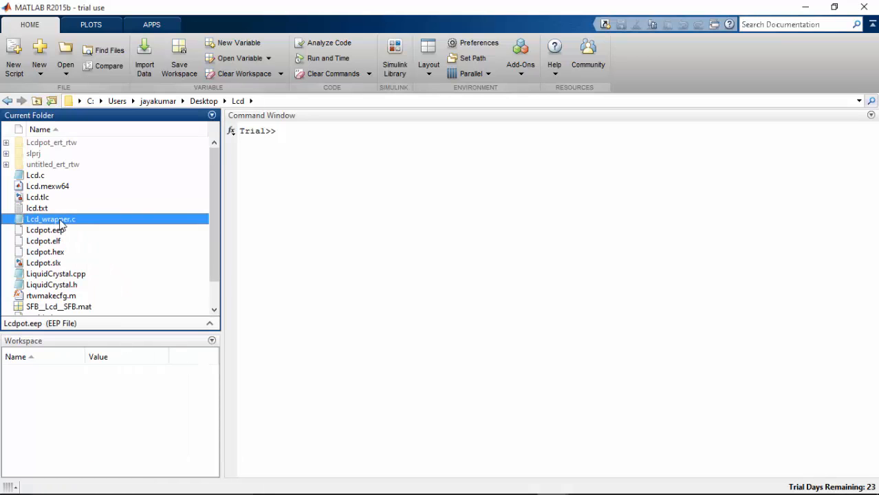
pyautogui.rightClick(51, 218)
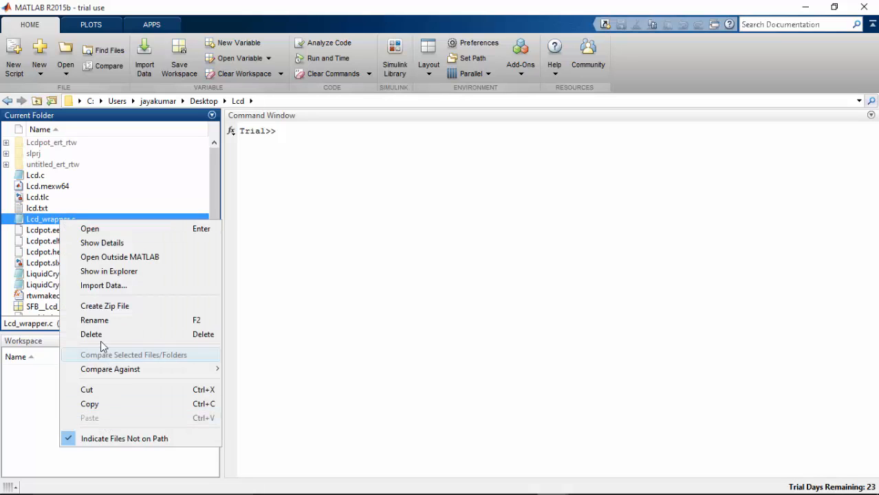
pyautogui.click(95, 320)
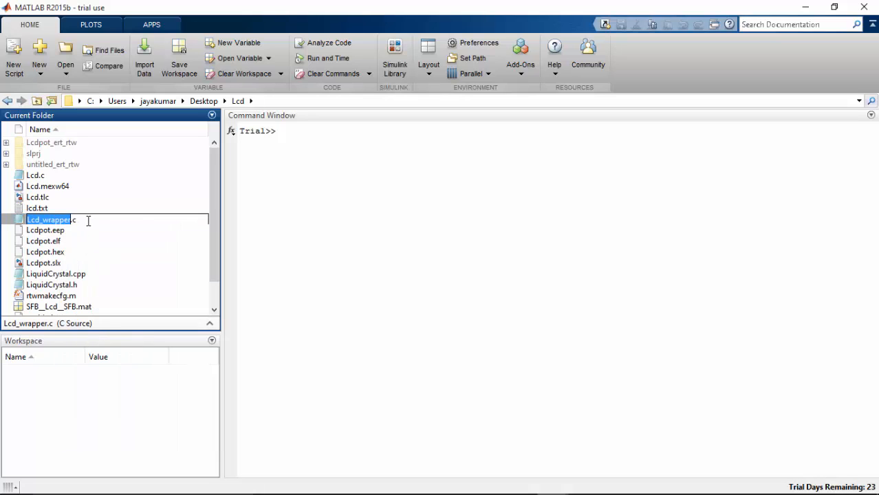
pyautogui.write('pp')
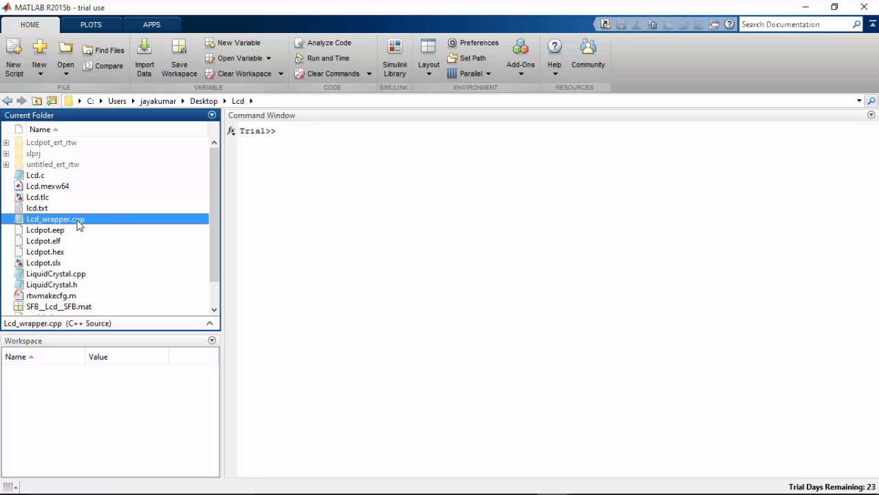
# Prefix both wrapper functions in Lcd_wrapper.cpp with extern "C" and save the file.
pyautogui.doubleClick(55, 219)
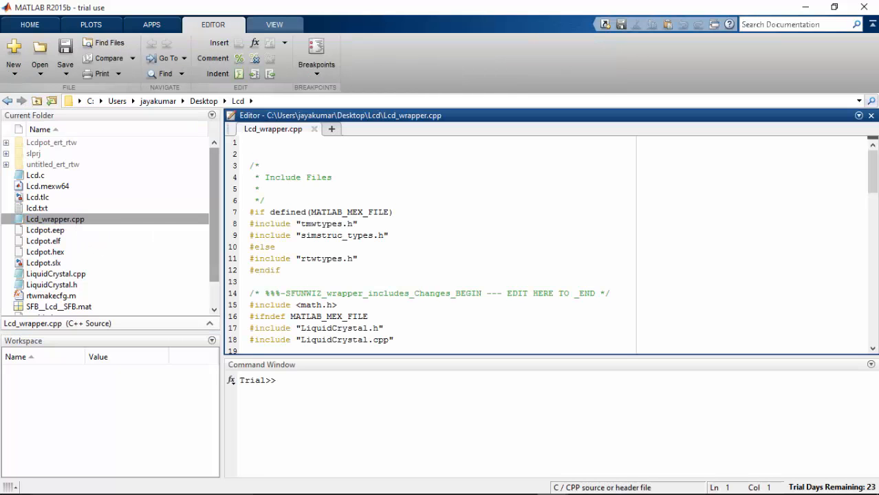
pyautogui.scroll(-3)
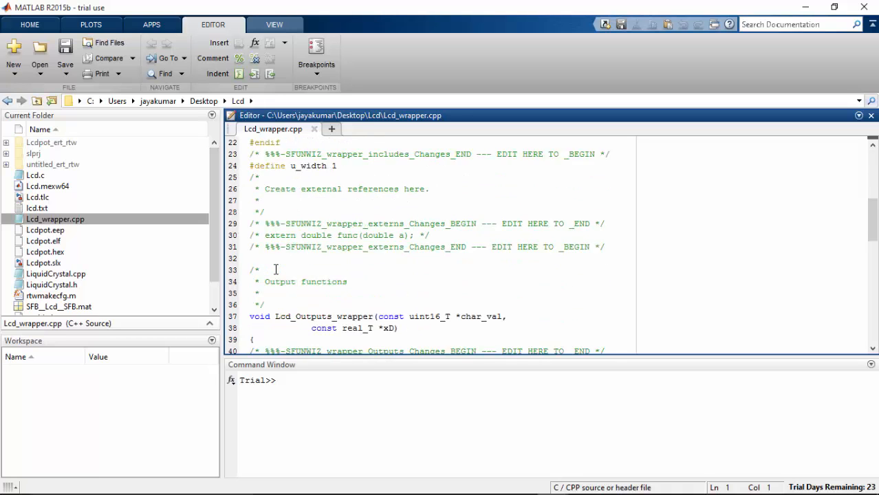
pyautogui.scroll(-3)
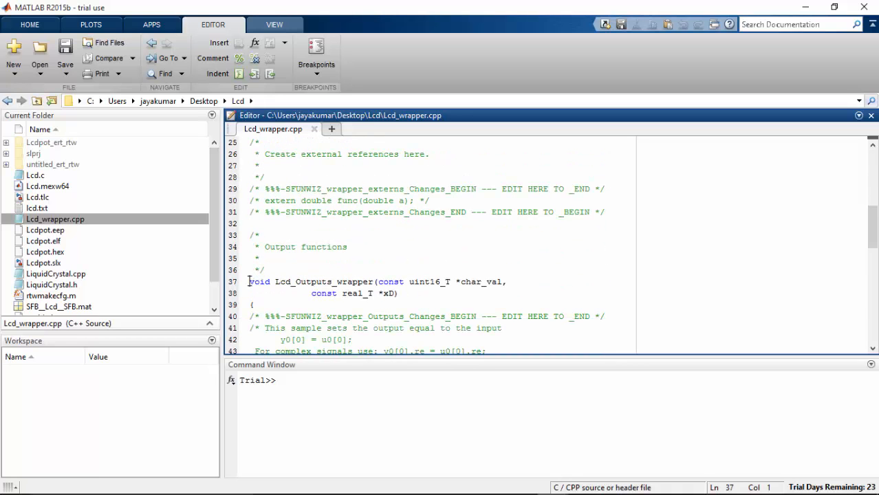
pyautogui.write('extern')
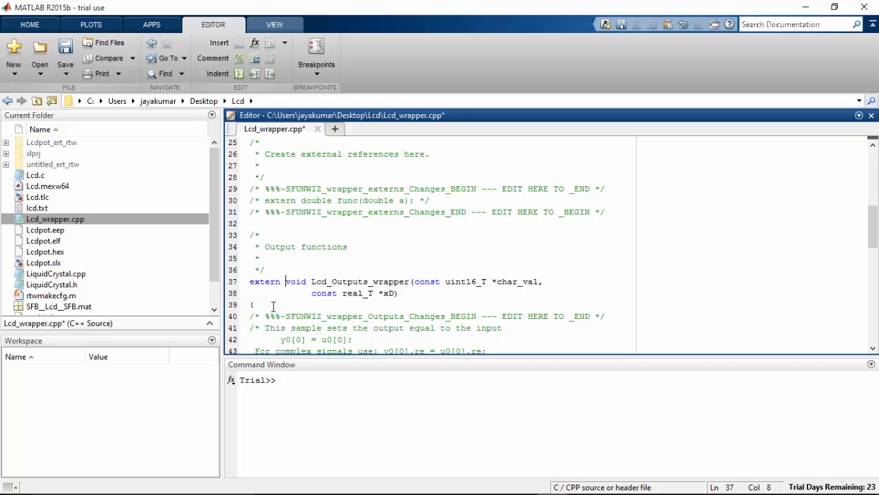
pyautogui.write('"C')
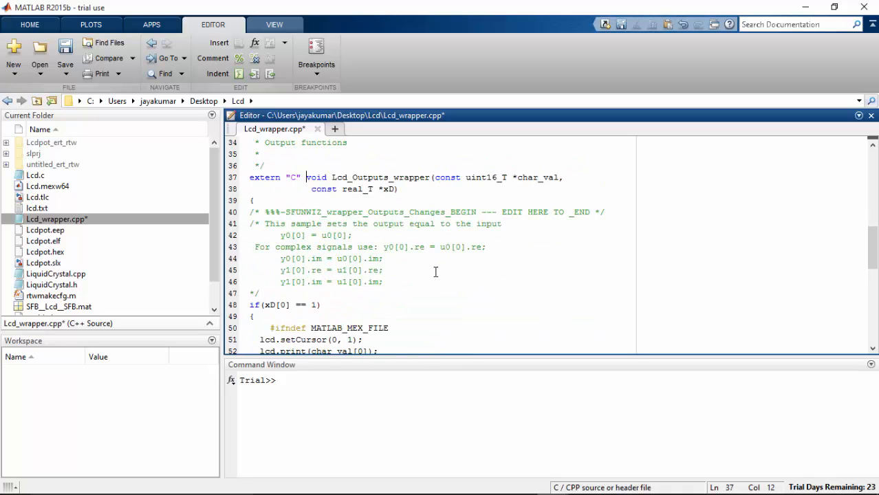
pyautogui.scroll(-3)
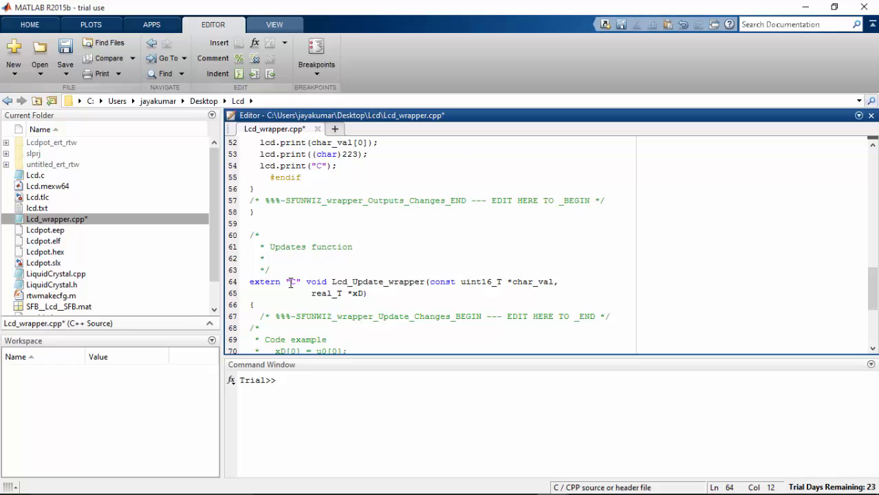
pyautogui.press('ctrl+s')
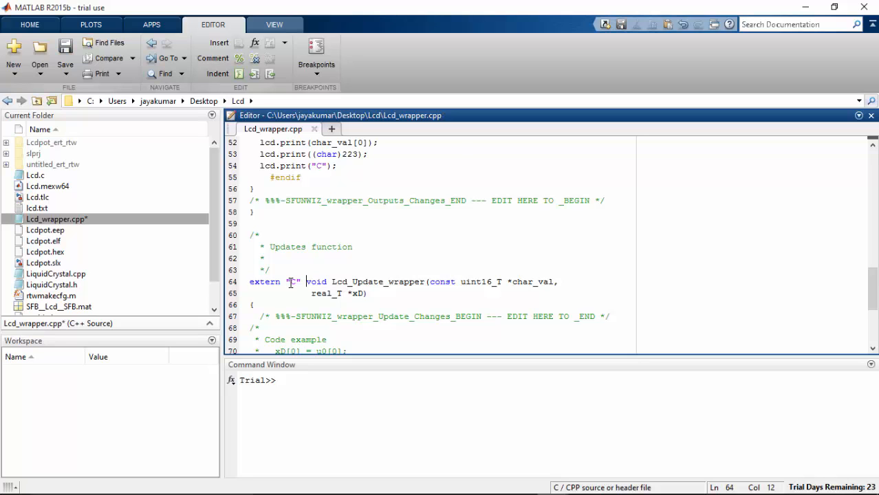
pyautogui.scroll(-3)
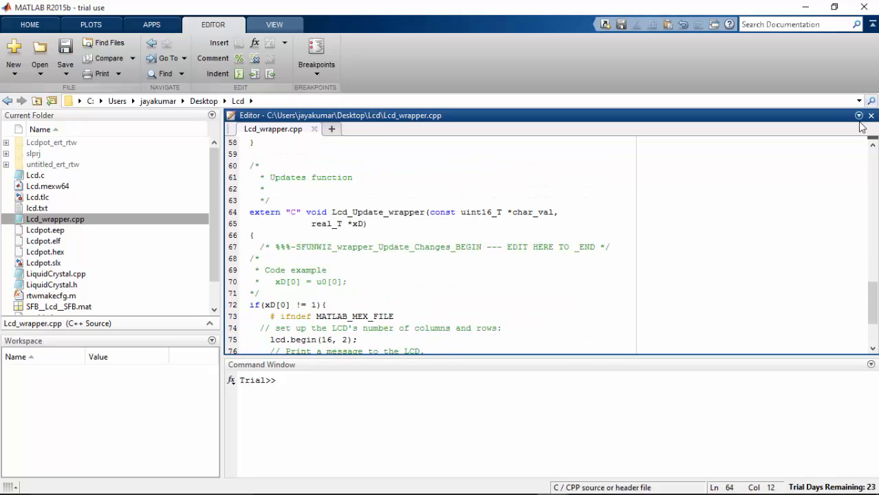
# Close the Editor panel holding Lcd_wrapper.cpp.
pyautogui.click(870, 115)
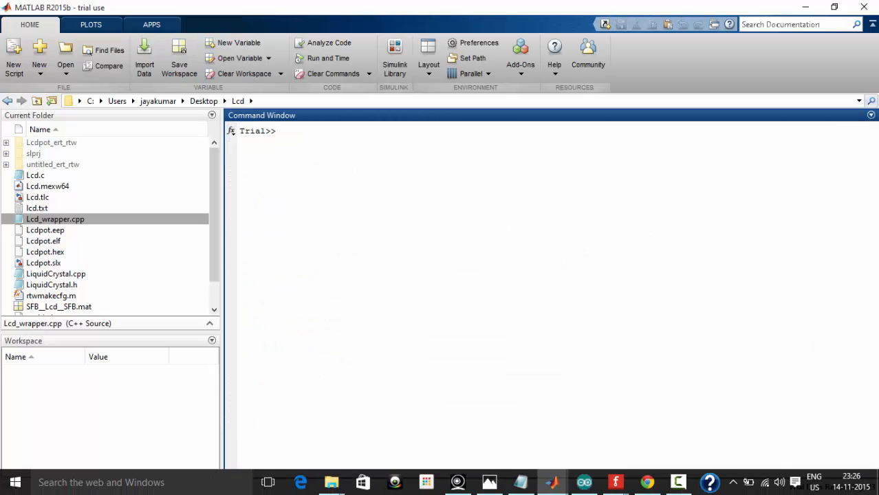
pyautogui.moveTo(552, 481)
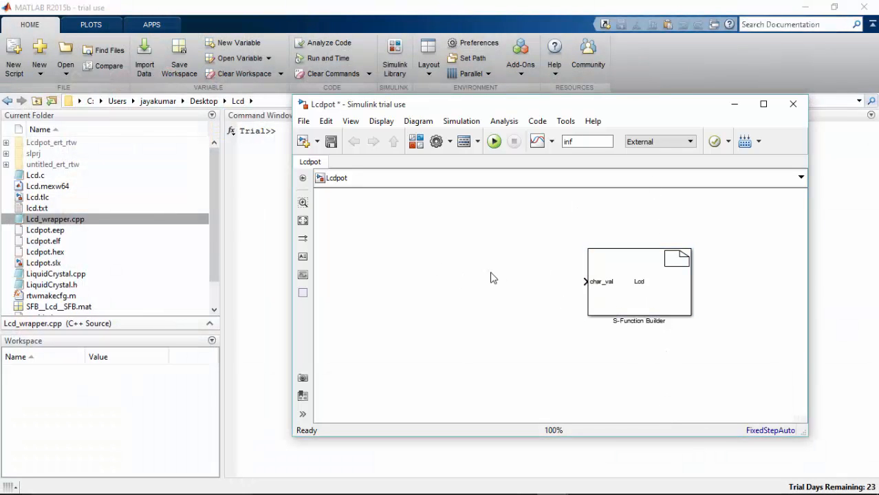
pyautogui.moveTo(703, 355)
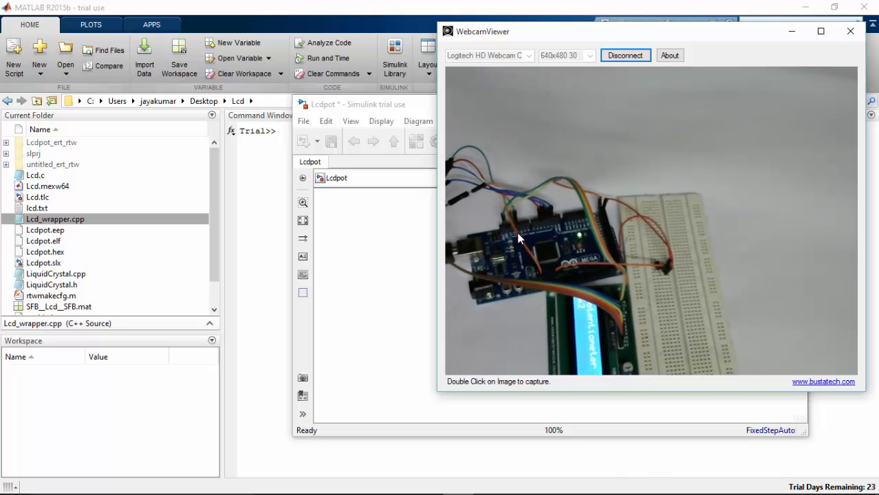
# Open the Library Browser at Simulink Support Package for Arduino Hardware > Common.
pyautogui.click(357, 104)
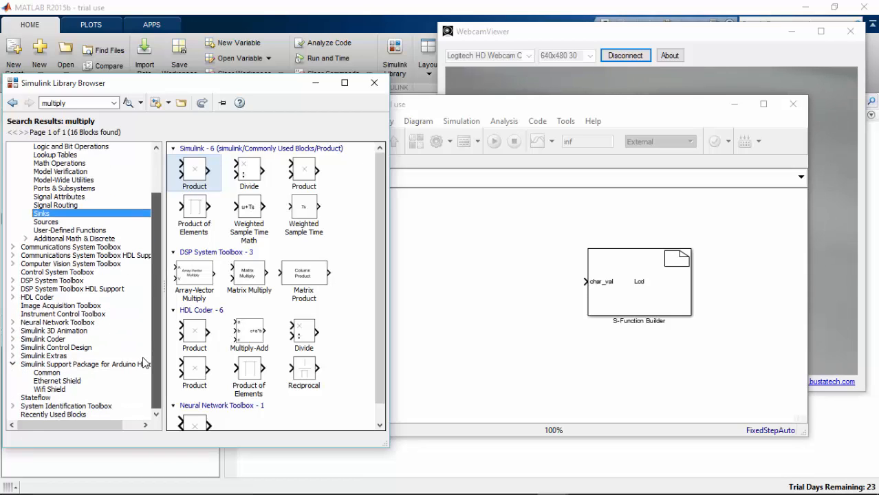
pyautogui.click(85, 364)
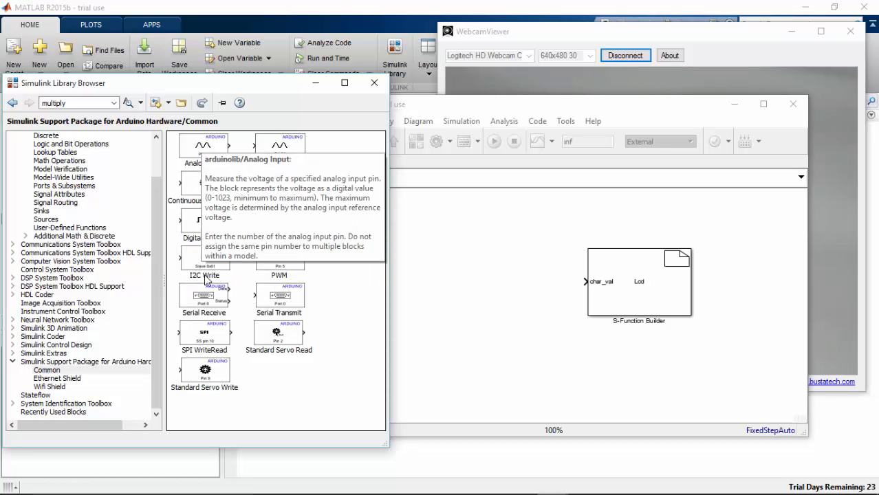
pyautogui.moveTo(202, 145)
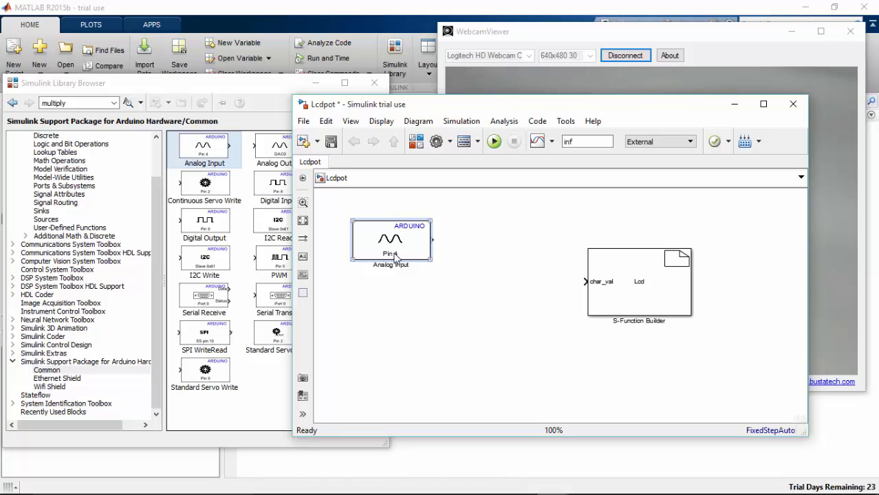
# Set the Analog Input block to pin 0 with sample time 0.01.
pyautogui.doubleClick(391, 239)
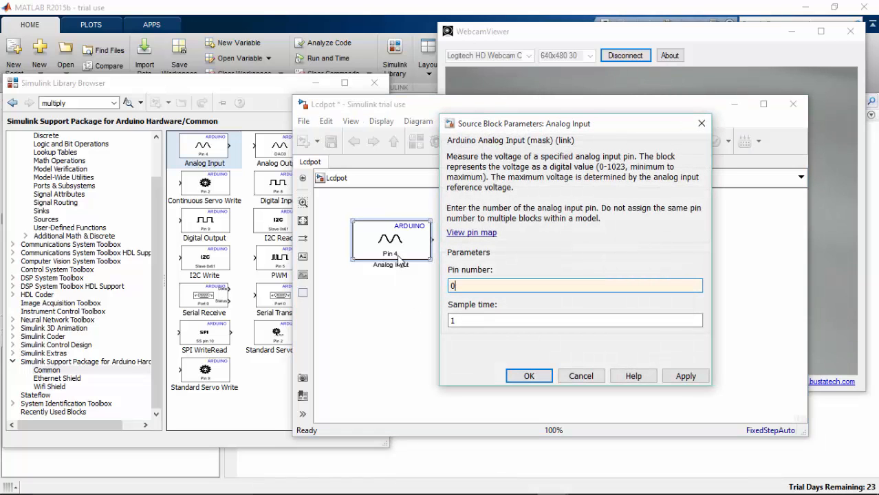
pyautogui.tripleClick(575, 321)
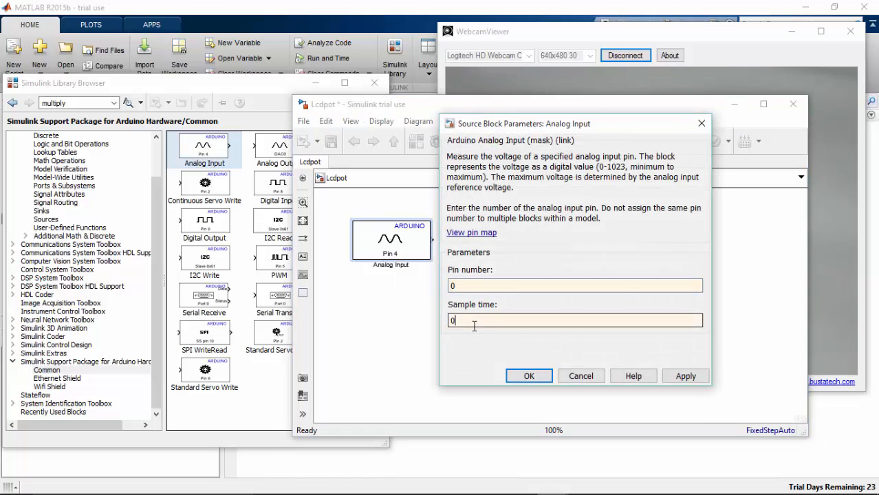
pyautogui.write('0.01')
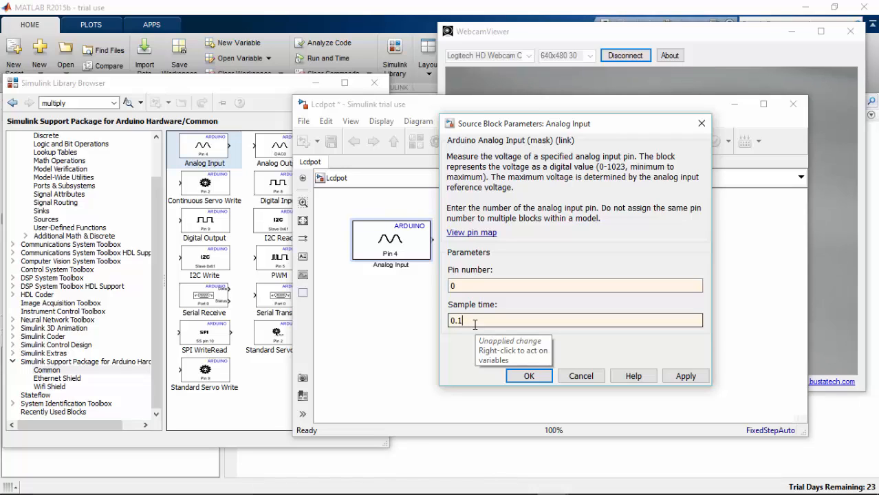
pyautogui.click(529, 375)
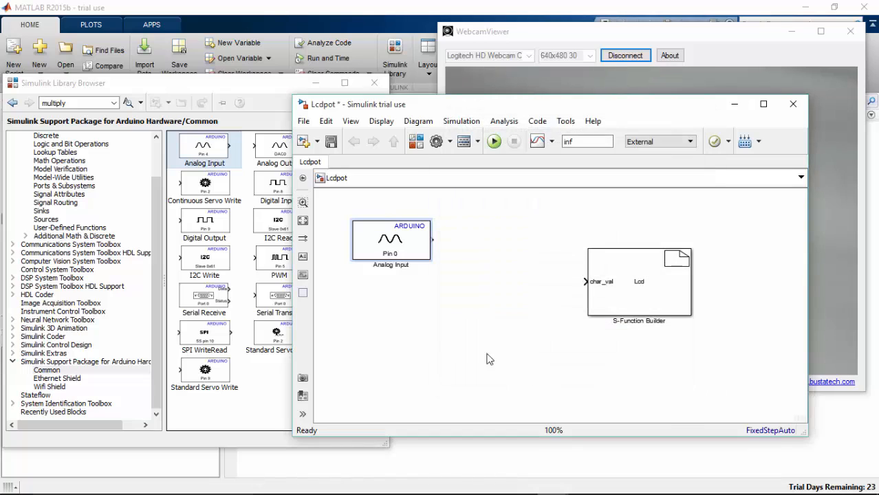
pyautogui.moveTo(391, 241); pyautogui.dragTo(378, 241)
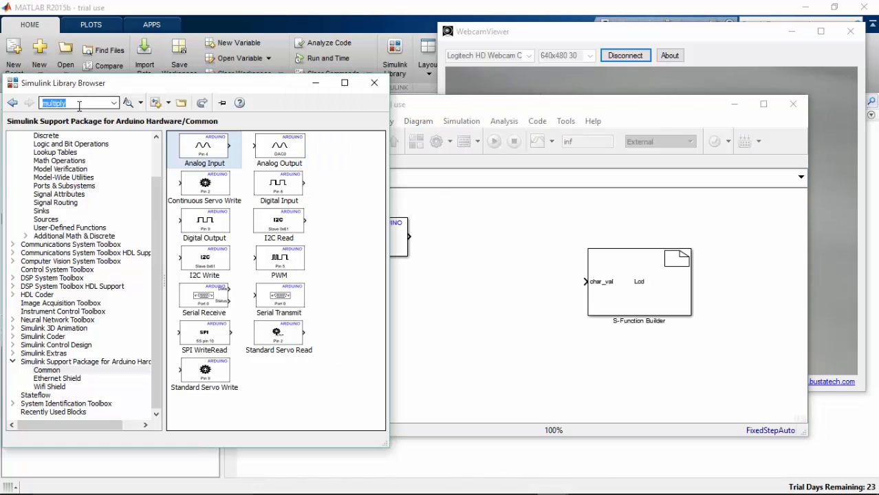
# Add a Divide block fed by the Analog Input, with a Constant from Sources beside it.
pyautogui.write('divide')
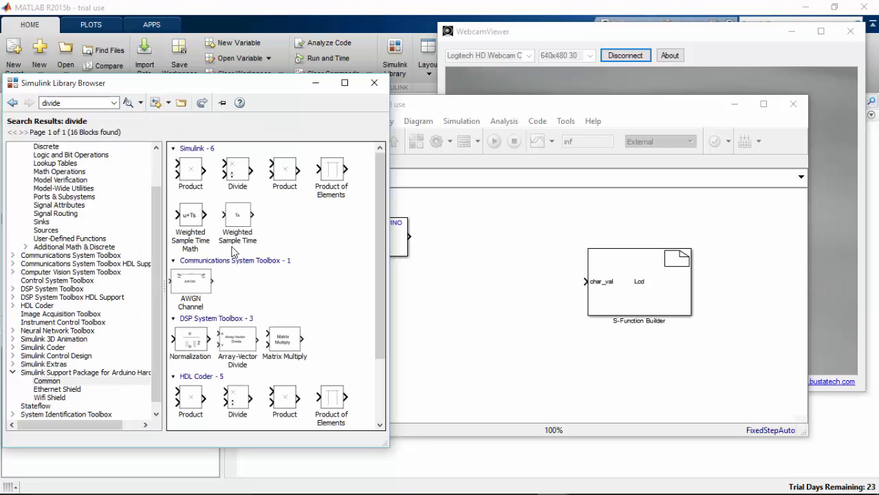
pyautogui.moveTo(237, 170); pyautogui.dragTo(455, 274)
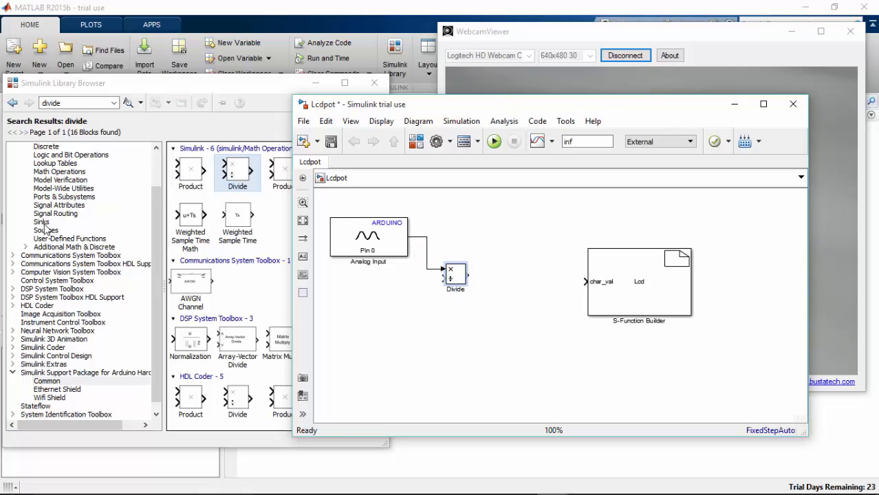
pyautogui.click(41, 211)
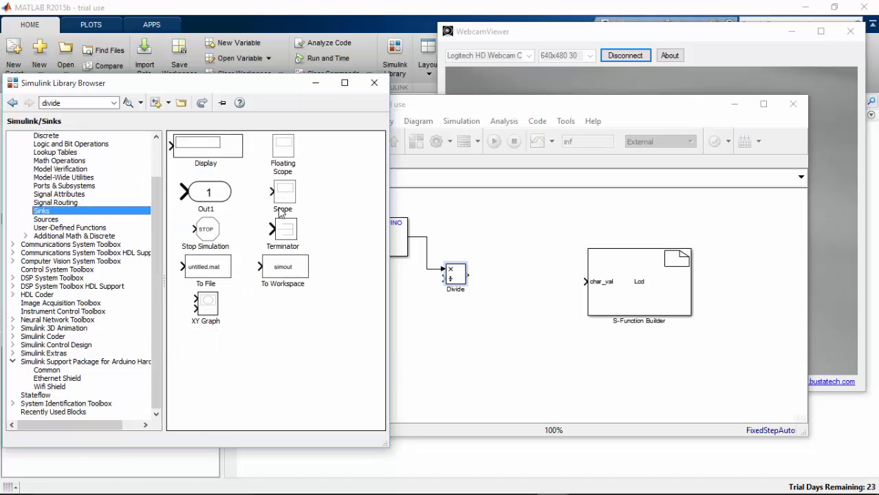
pyautogui.click(46, 219)
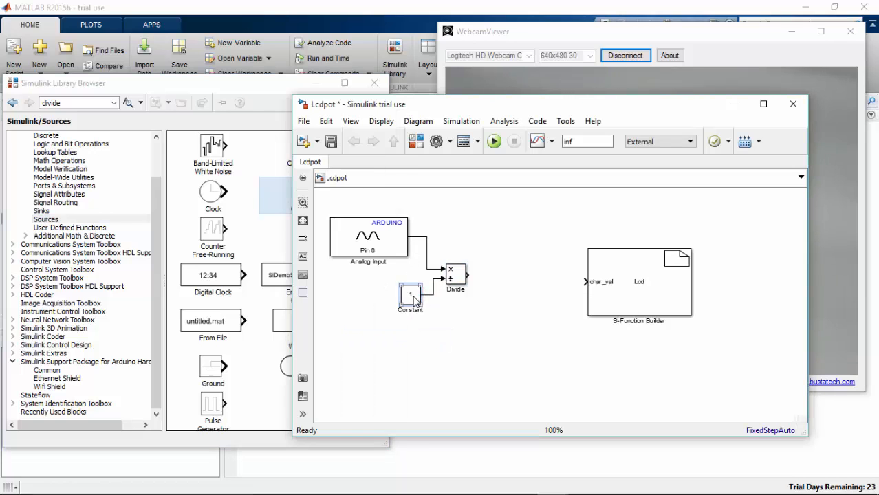
# Change the Constant block's value from 1 to 1024.
pyautogui.doubleClick(410, 295)
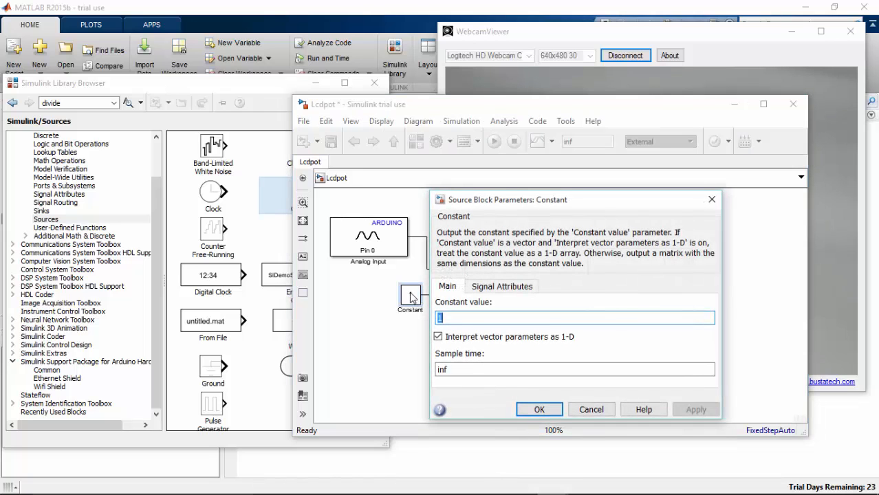
pyautogui.write('1024')
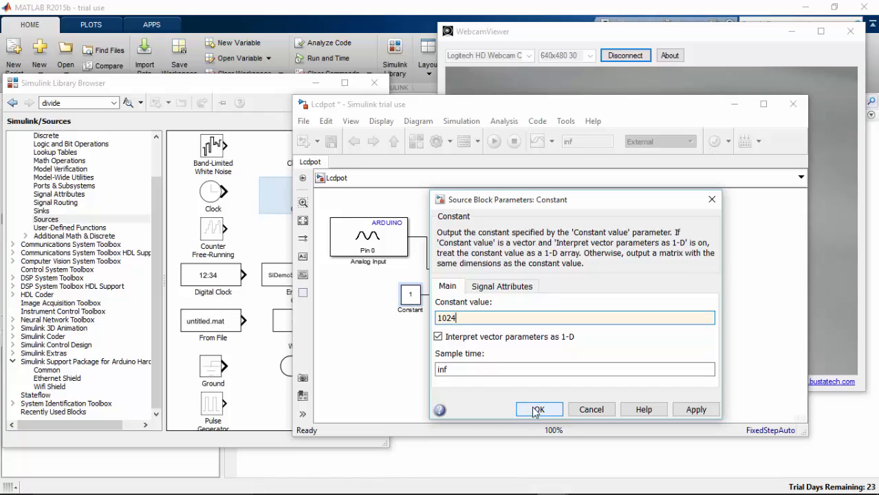
pyautogui.click(538, 410)
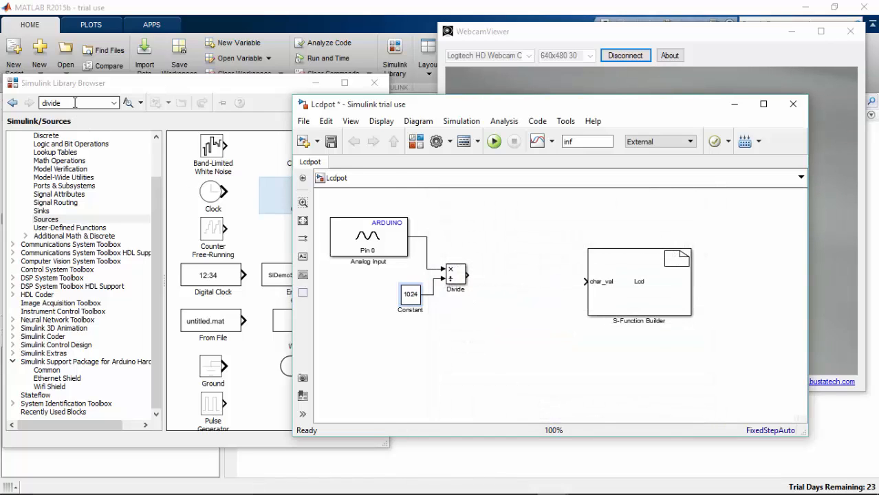
# Place a Product block below Divide, taking its output, plus a second Constant from Sources.
pyautogui.click(156, 103)
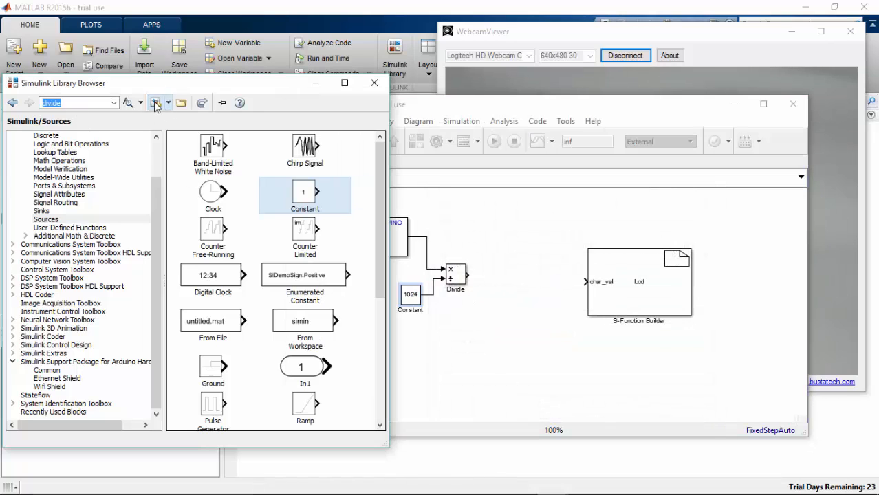
pyautogui.click(157, 103)
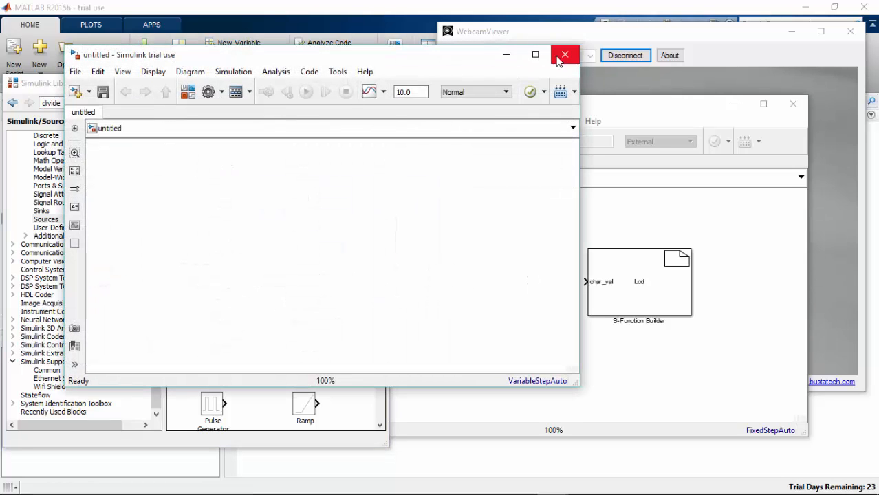
pyautogui.click(565, 55)
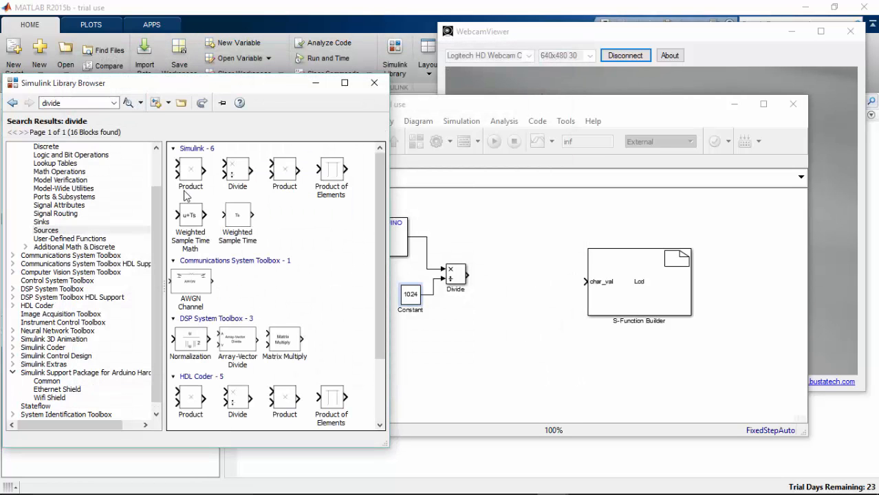
pyautogui.moveTo(191, 172); pyautogui.dragTo(482, 332)
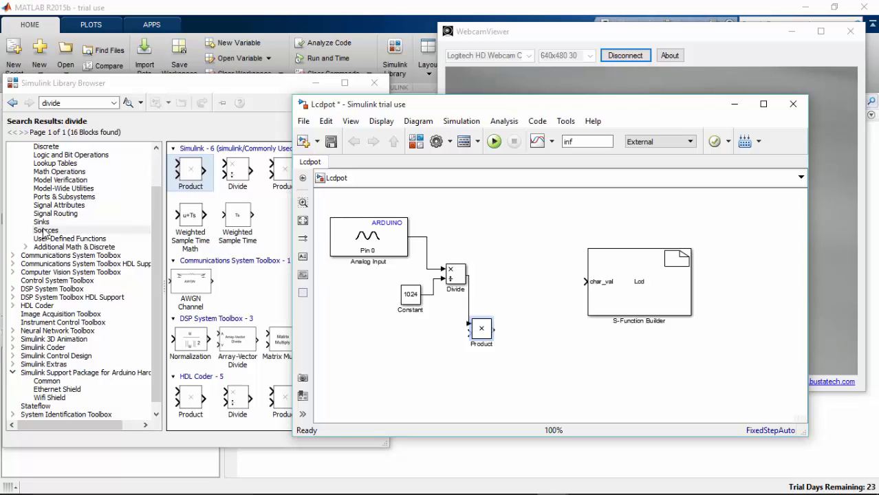
pyautogui.click(46, 219)
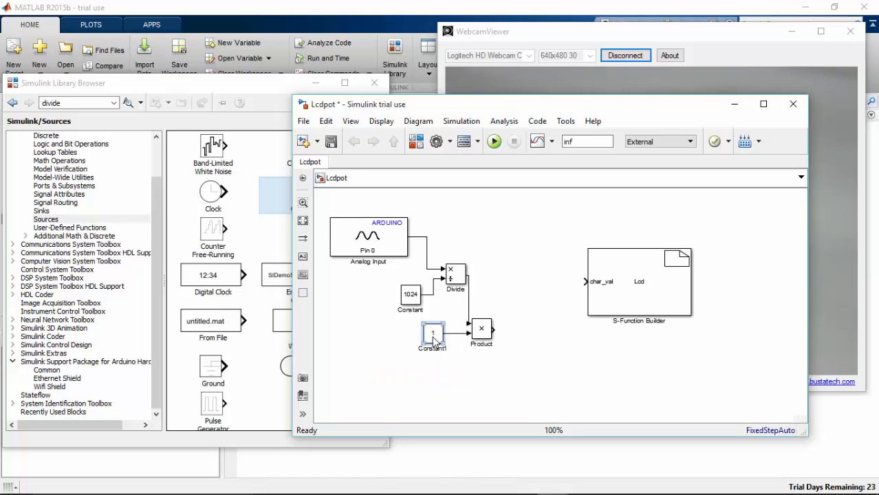
# Give the Constant1 block a value of 5000.
pyautogui.doubleClick(433, 336)
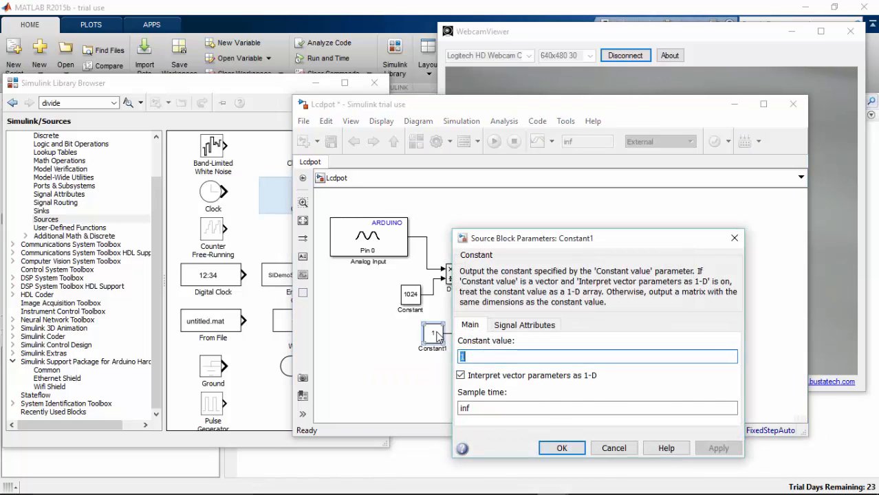
pyautogui.write('5000')
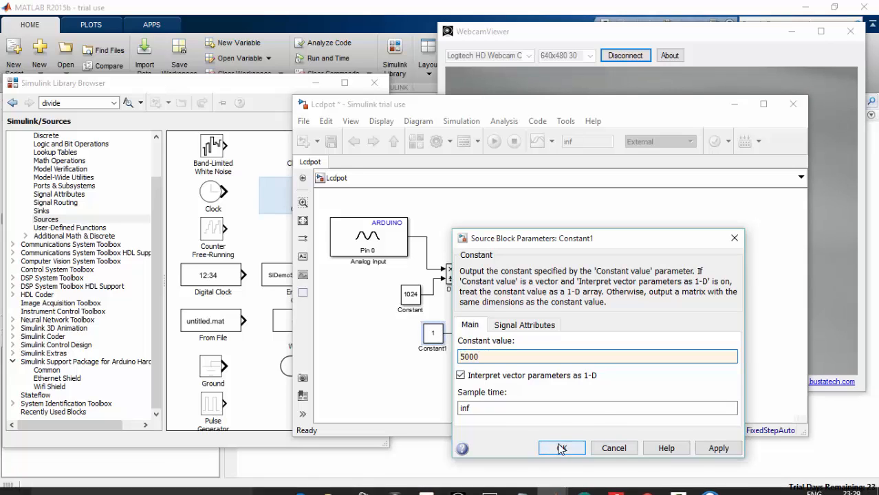
pyautogui.click(562, 448)
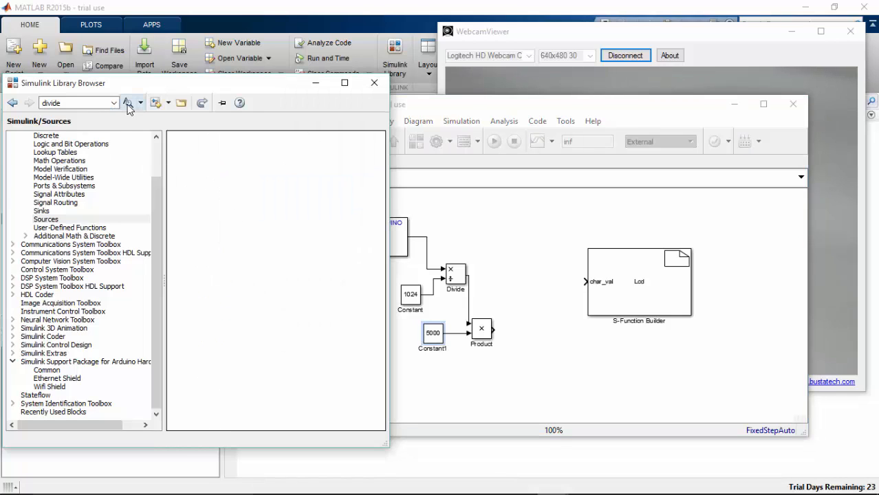
# Add Divide1 with Constant2 set to 10, feeding the Lcd block's char_val input.
pyautogui.click(127, 102)
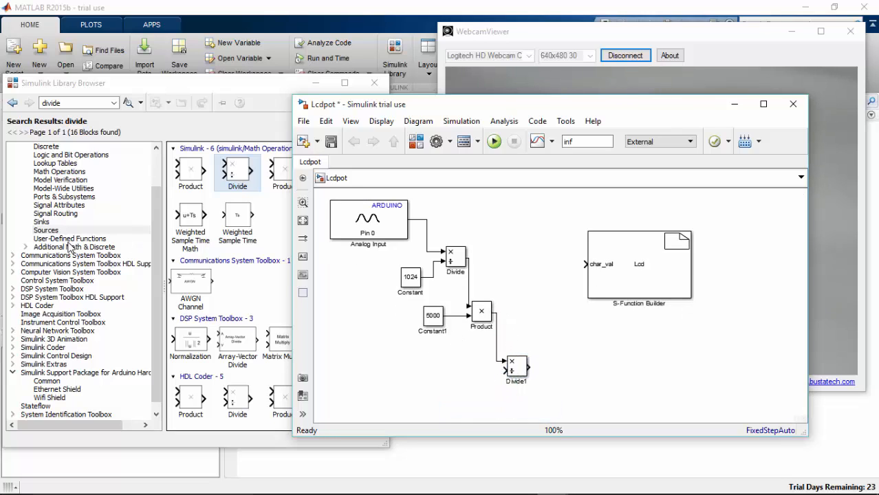
pyautogui.click(41, 212)
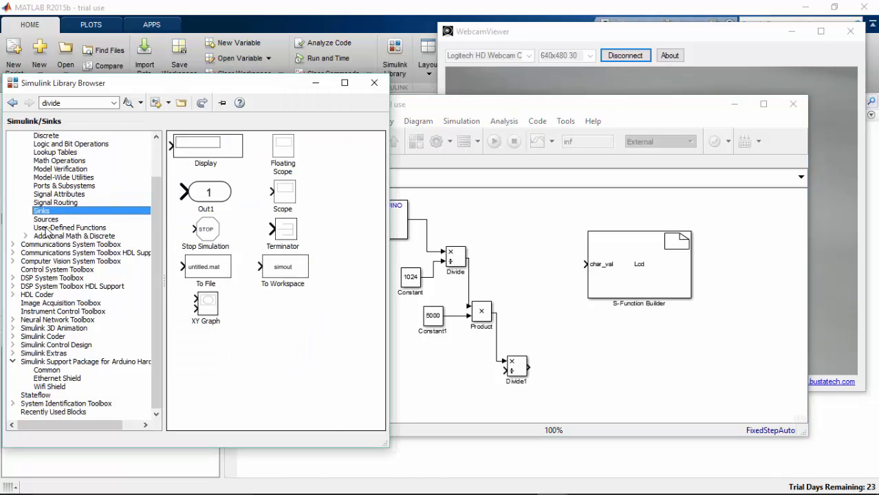
pyautogui.click(46, 219)
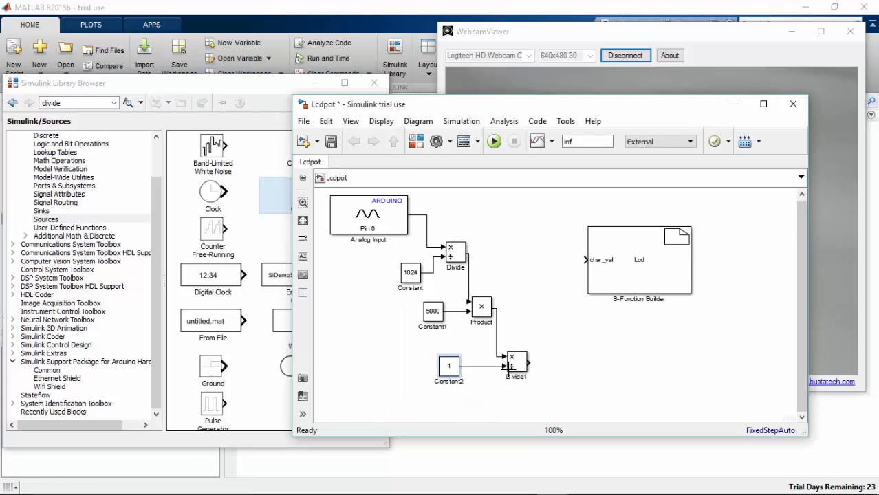
pyautogui.doubleClick(448, 365)
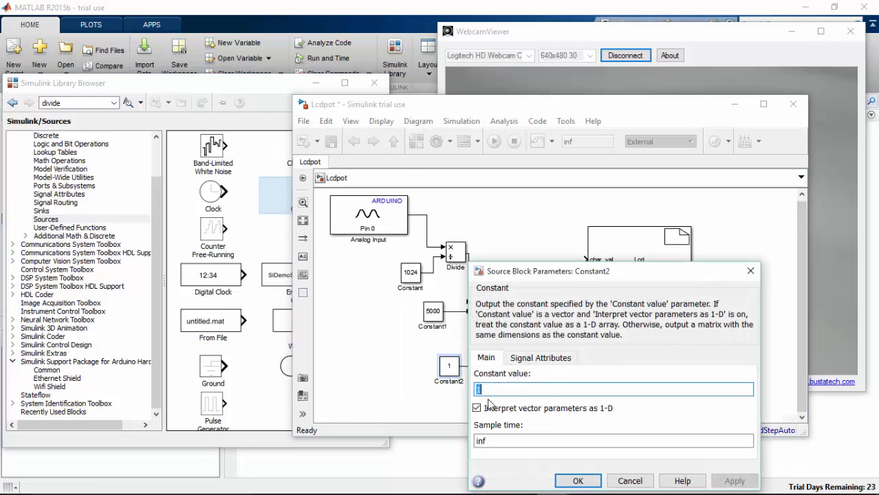
pyautogui.write('10')
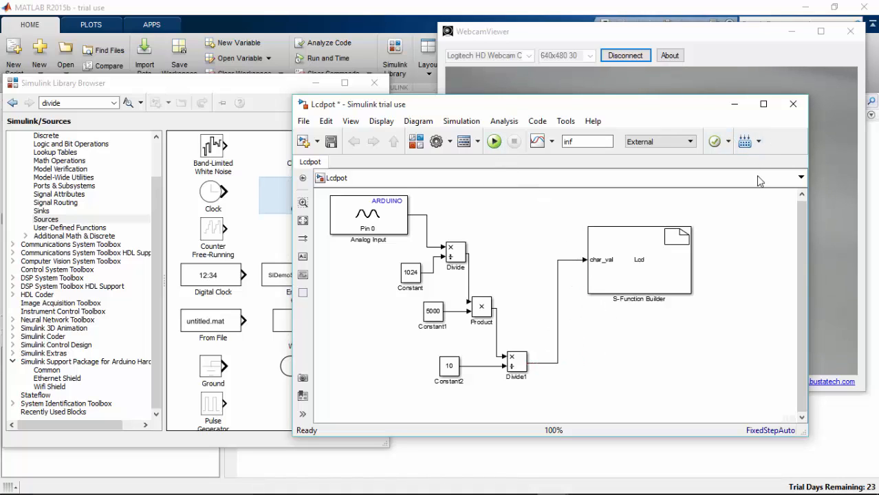
pyautogui.click(565, 121)
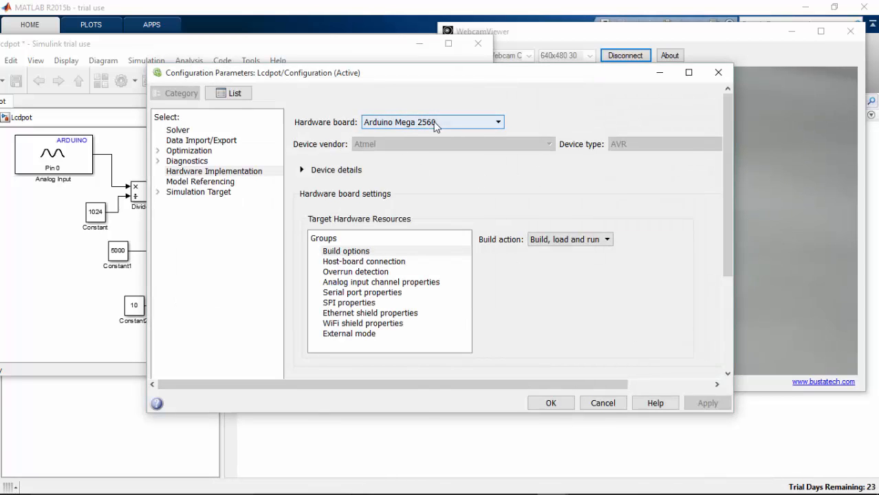
pyautogui.moveTo(323, 134)
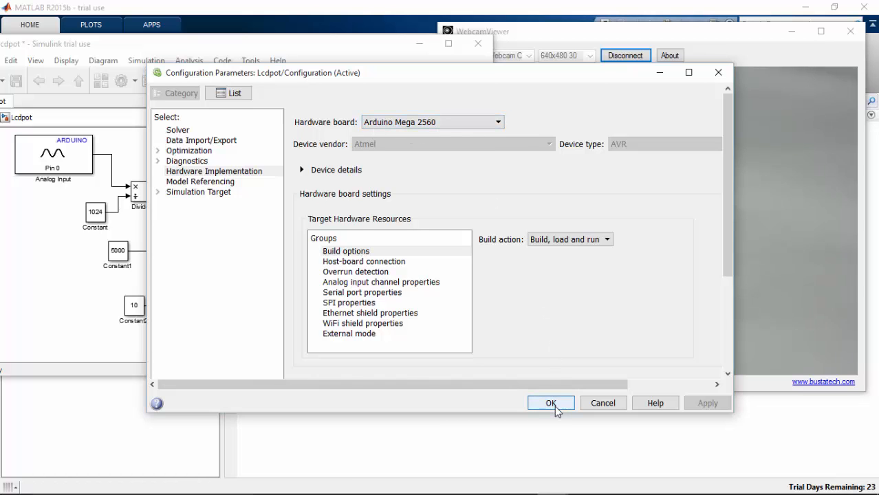
# Confirm Arduino Mega 2560 hardware with Build, load and run in Configuration Parameters.
pyautogui.click(550, 404)
pyautogui.write('LcdTempera')
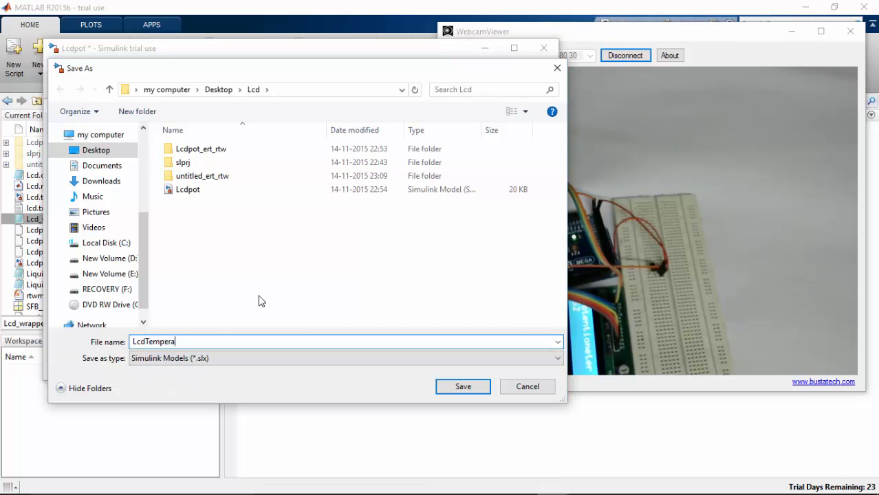
# Finish the file name LcdTemperature and save it in the Lcd folder.
pyautogui.write('ture')
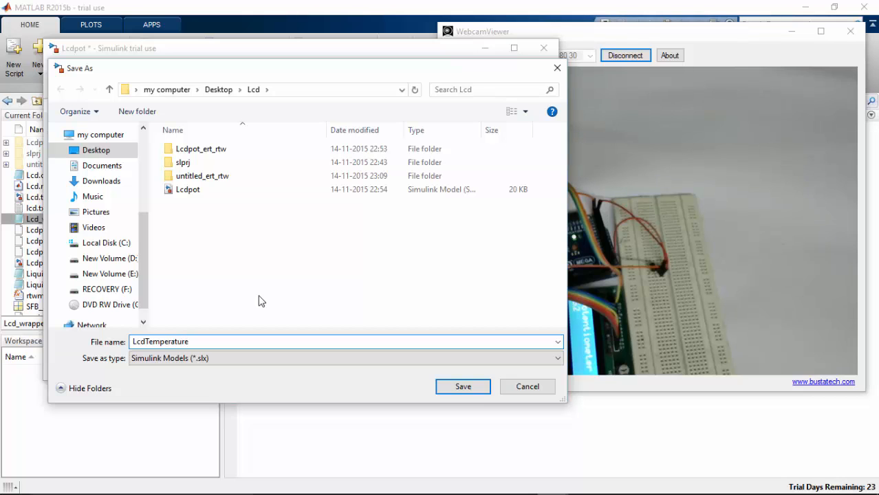
pyautogui.click(463, 386)
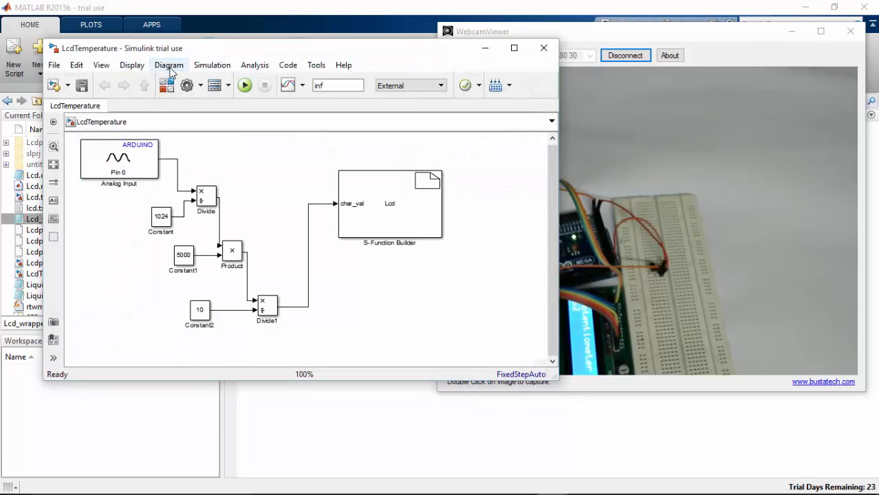
pyautogui.moveTo(212, 64)
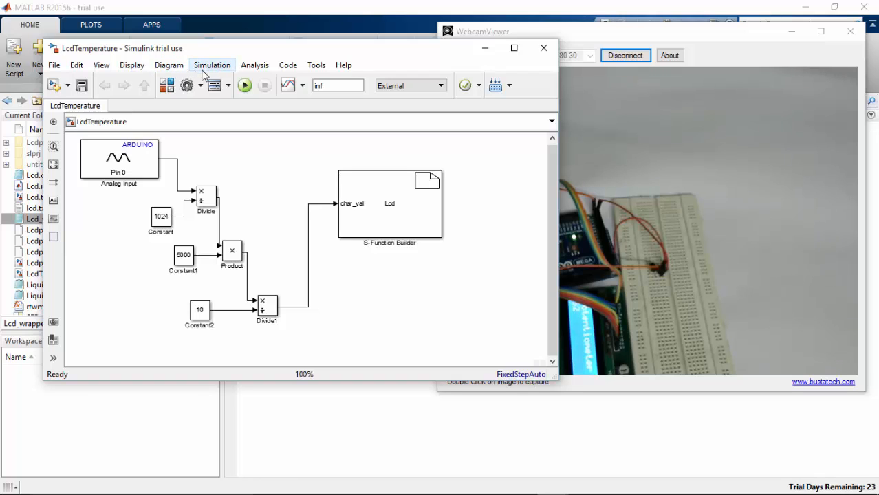
pyautogui.click(170, 65)
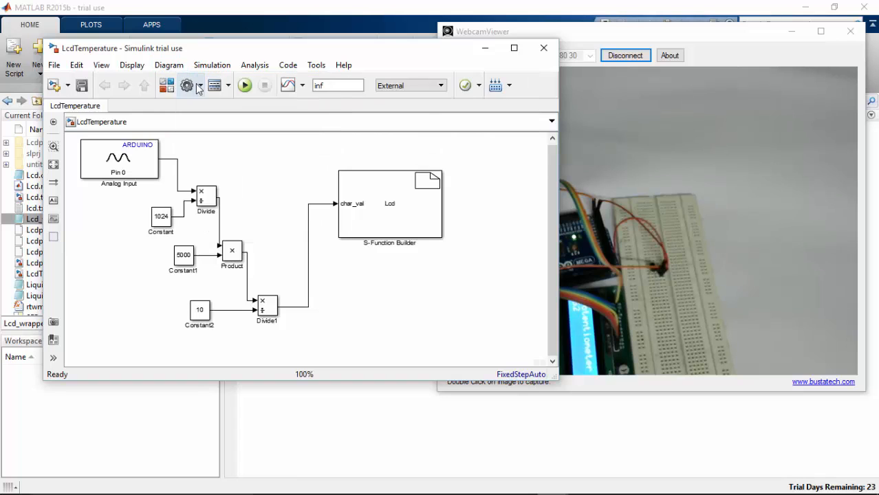
# Run Update Diagram, then dismiss the double-versus-uint16 mismatch errors.
pyautogui.click(212, 65)
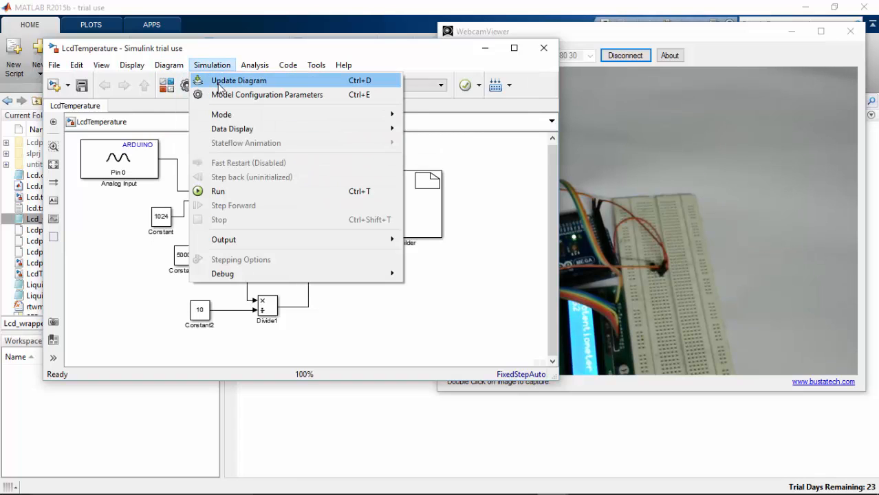
pyautogui.click(239, 80)
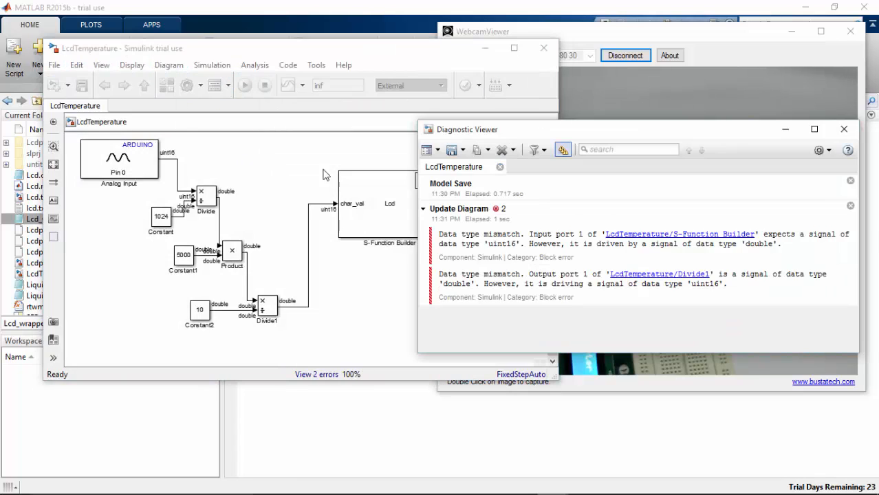
pyautogui.moveTo(685, 232)
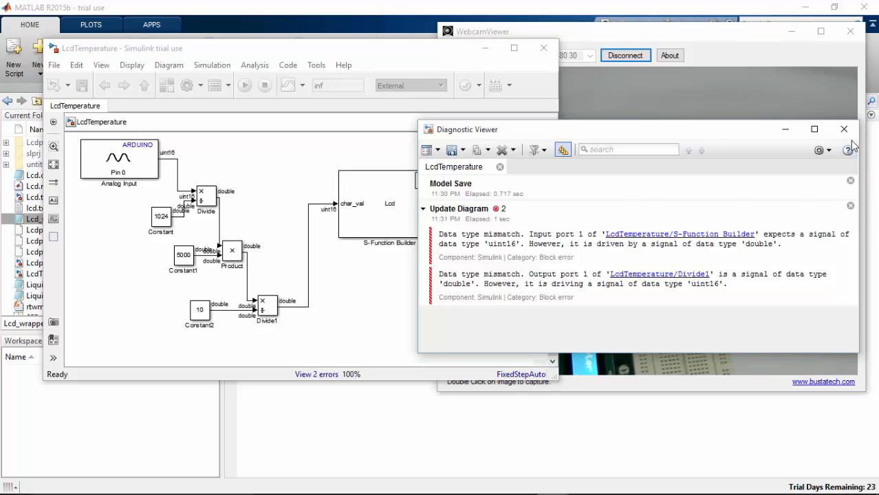
pyautogui.click(844, 129)
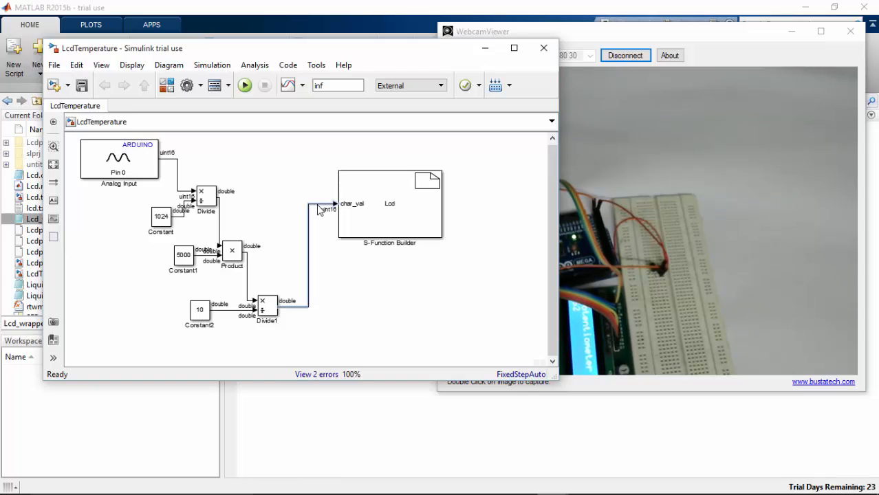
# Insert a Data Type Conversion block with uint16 output between Divide1 and char_val.
pyautogui.click(292, 308)
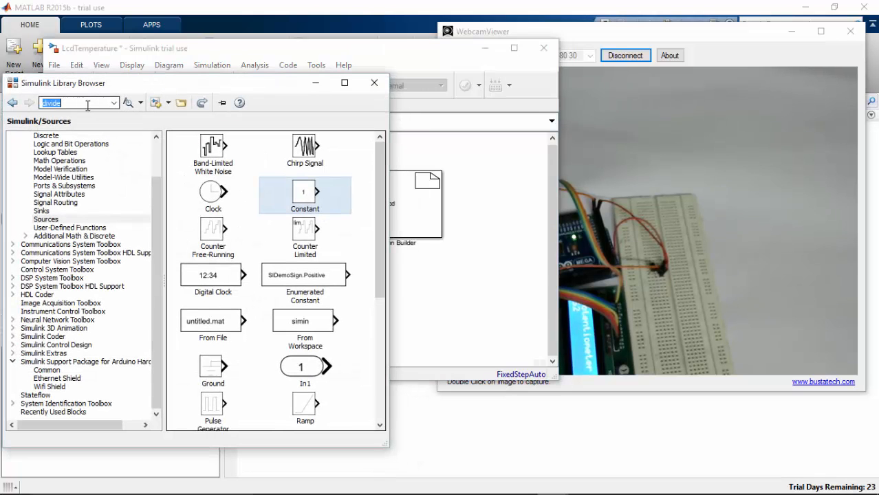
pyautogui.write('conversi')
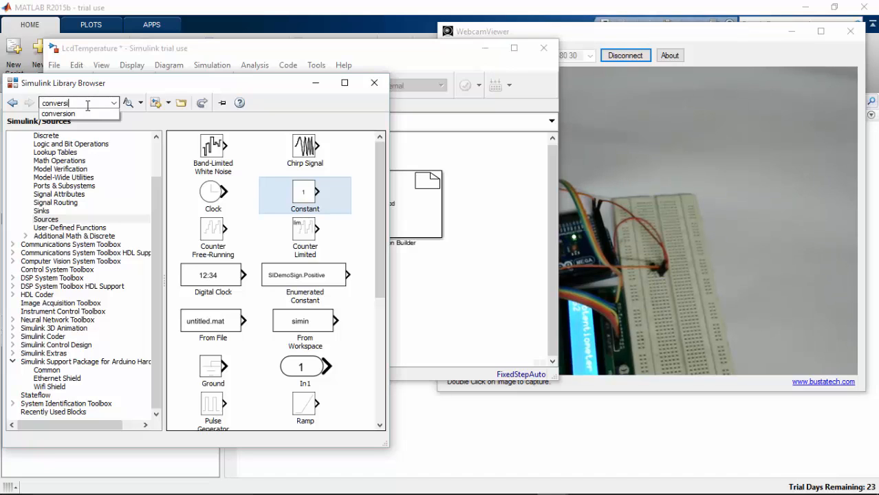
pyautogui.write('on')
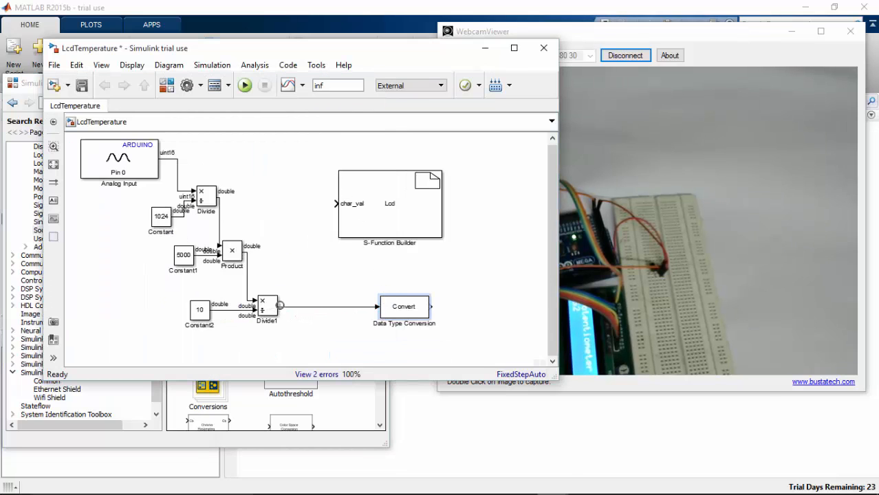
pyautogui.doubleClick(404, 306)
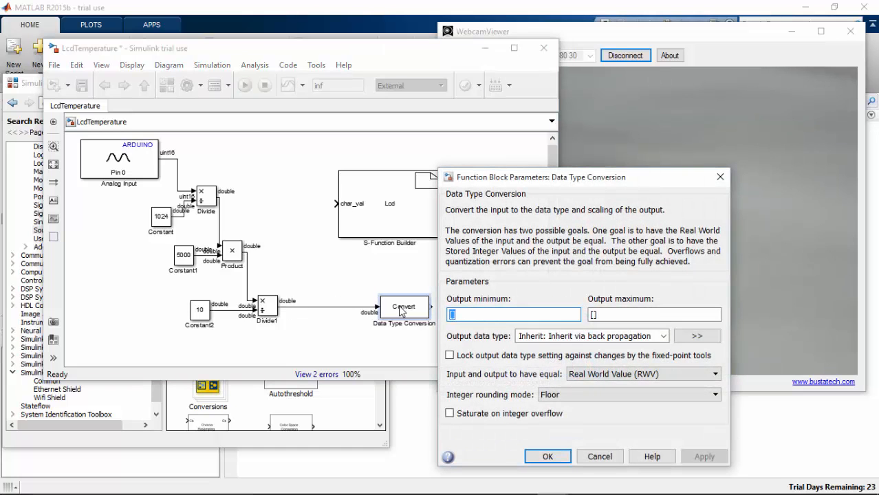
pyautogui.click(662, 335)
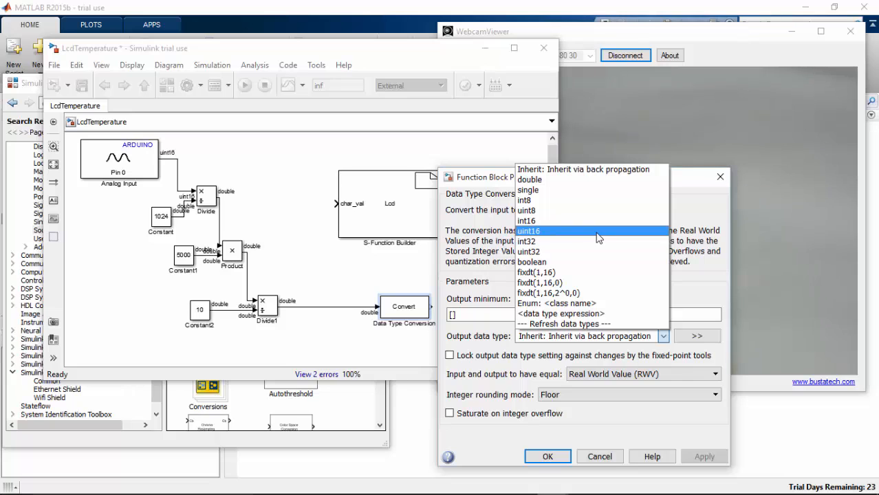
pyautogui.click(547, 456)
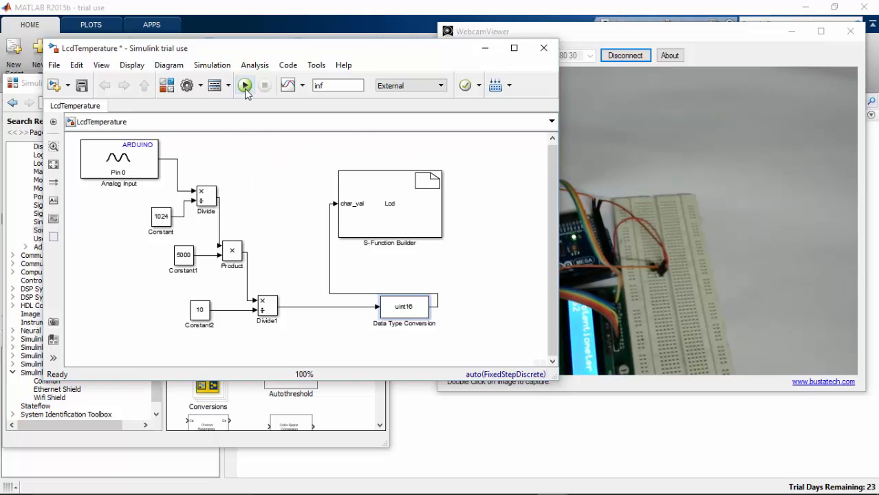
# Build and run LcdTemperature on the Arduino Mega 2560 from the toolbar Run button.
pyautogui.click(245, 86)
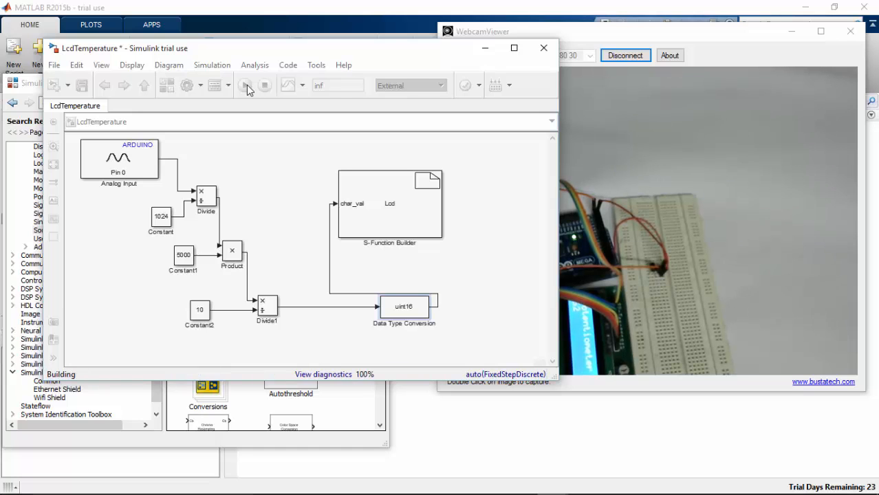
pyautogui.click(245, 84)
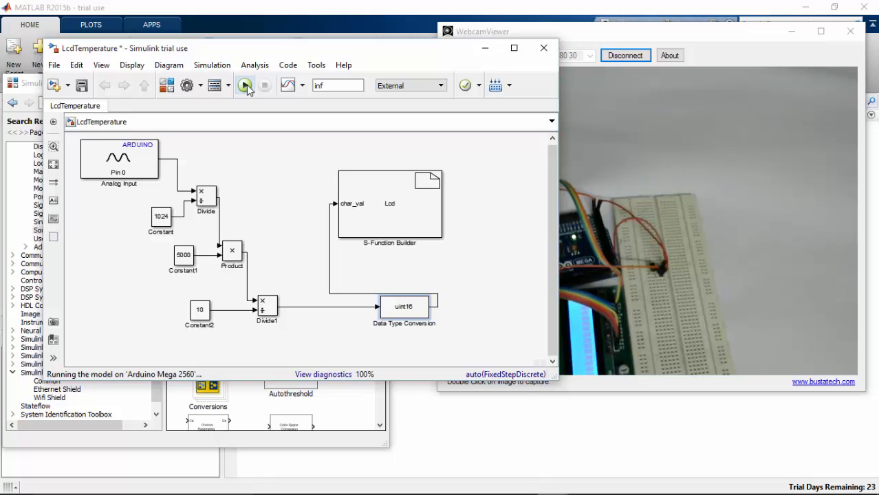
pyautogui.click(245, 84)
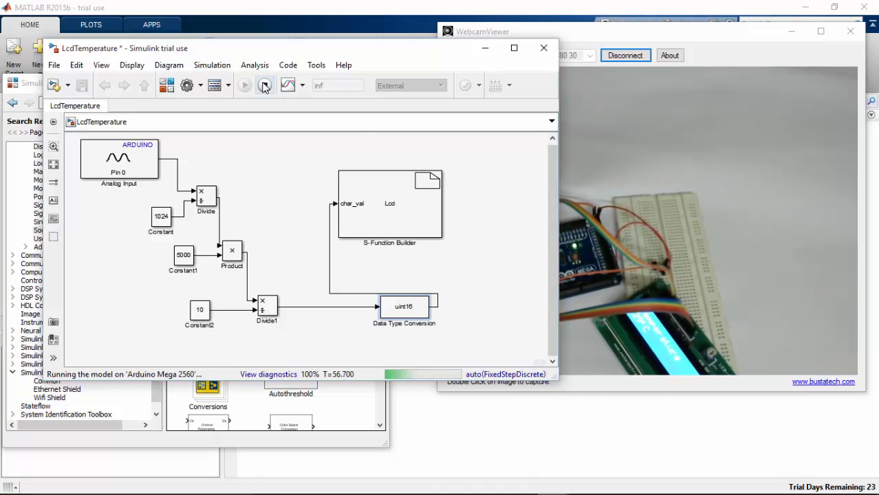
# Stop the LcdTemperature model running on the Arduino from the Simulink toolbar.
pyautogui.click(264, 85)
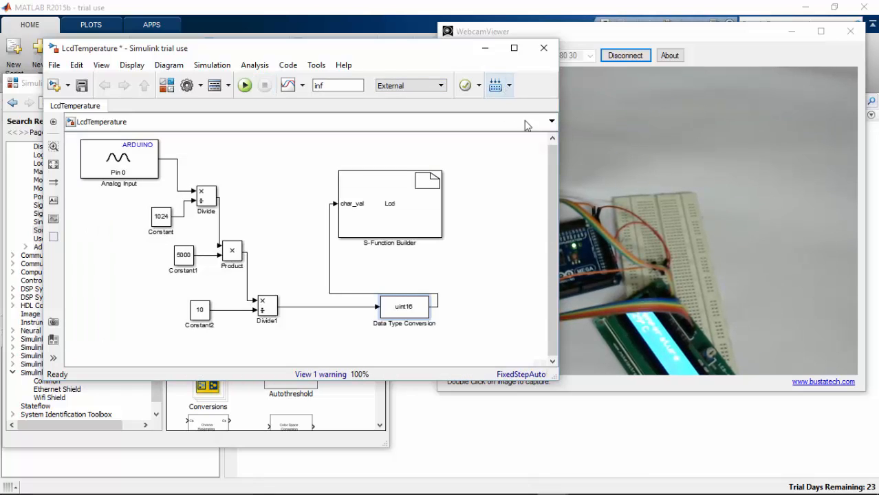
pyautogui.moveTo(662, 341)
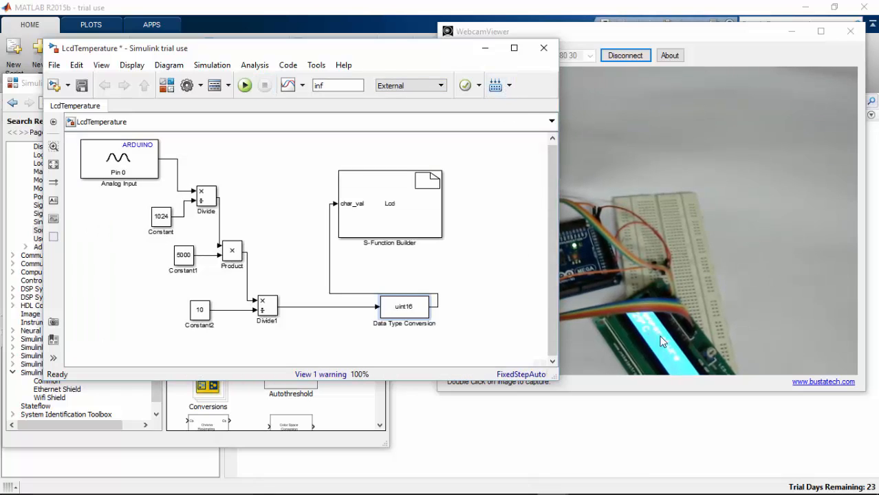
pyautogui.moveTo(666, 319)
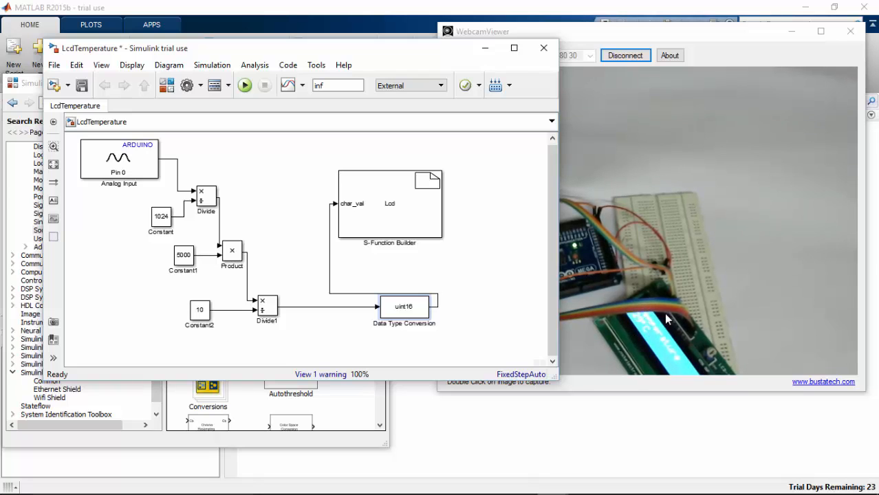
pyautogui.moveTo(685, 335)
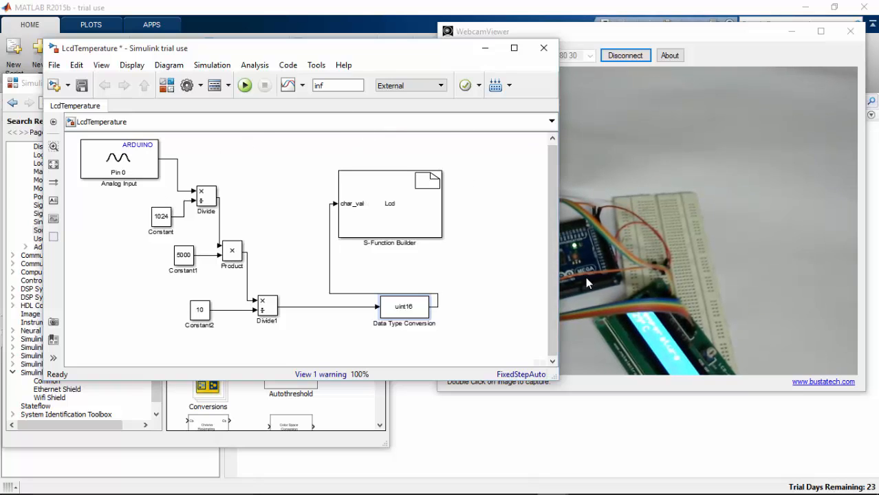
pyautogui.moveTo(636, 309)
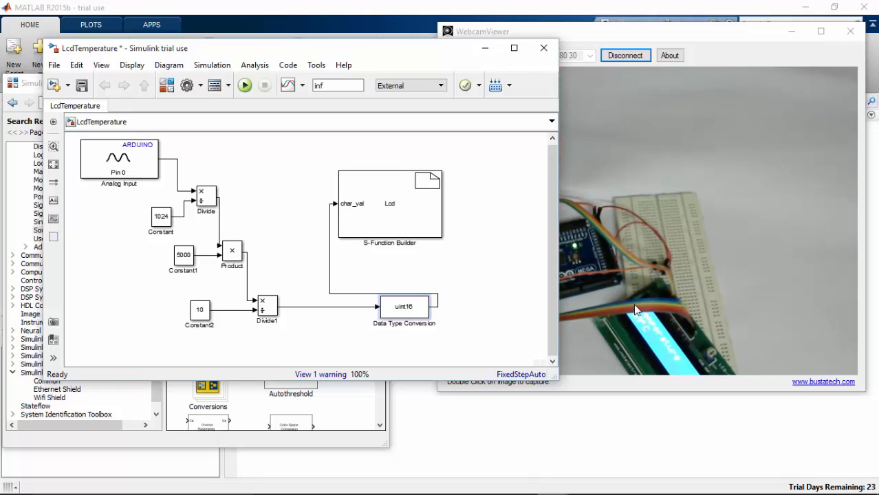
pyautogui.moveTo(619, 302)
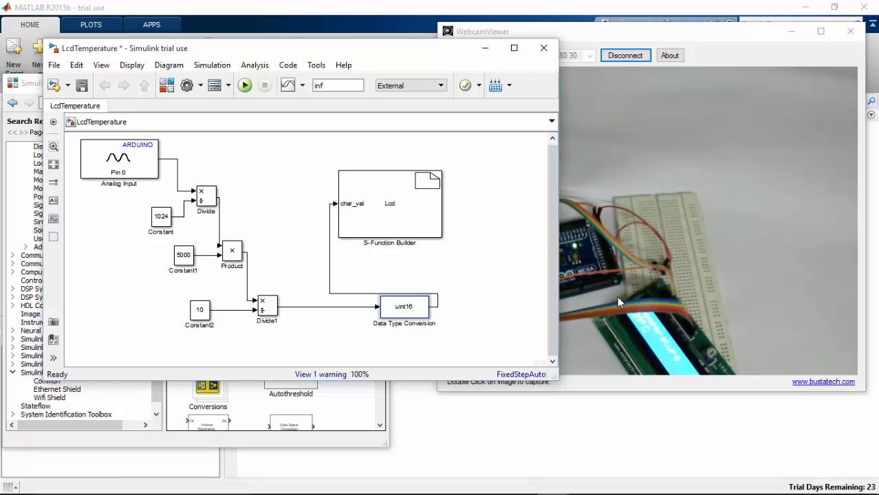